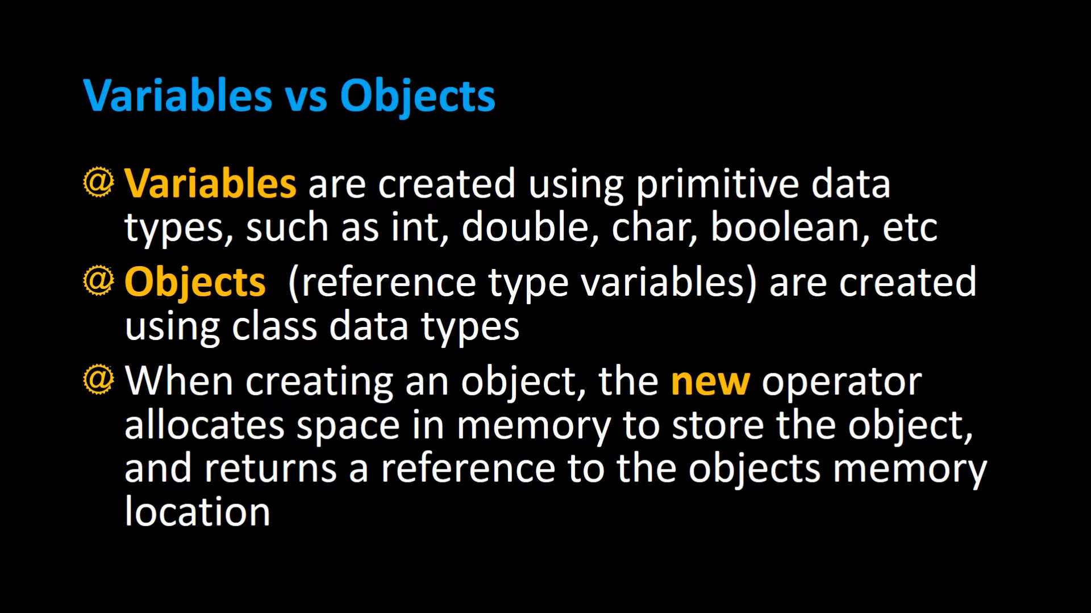
Declare int age and double price inside ClassDemo's main method
click(483, 597)
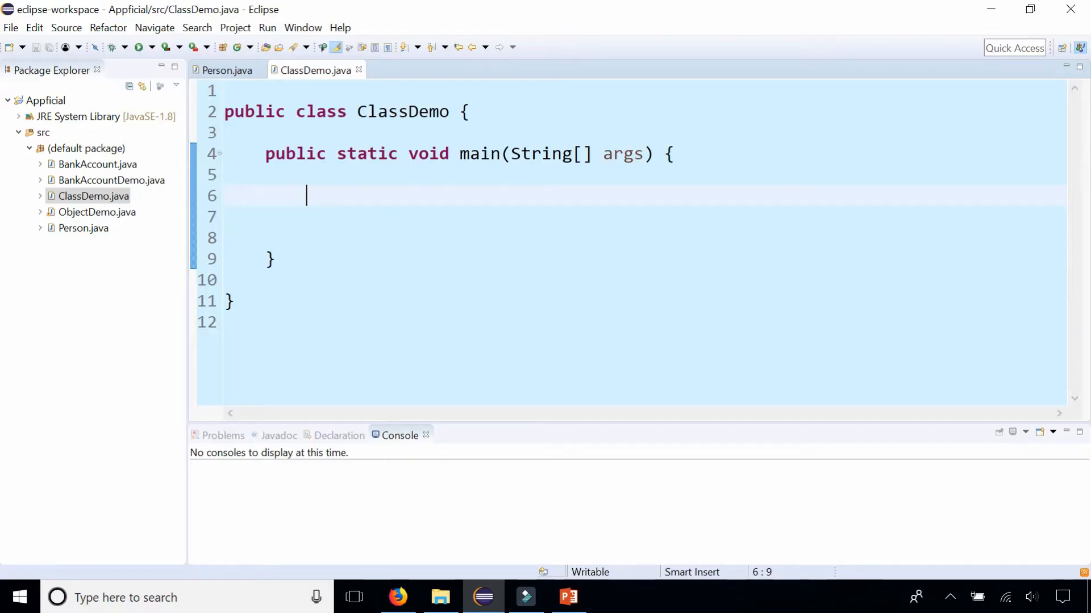
text(int a)
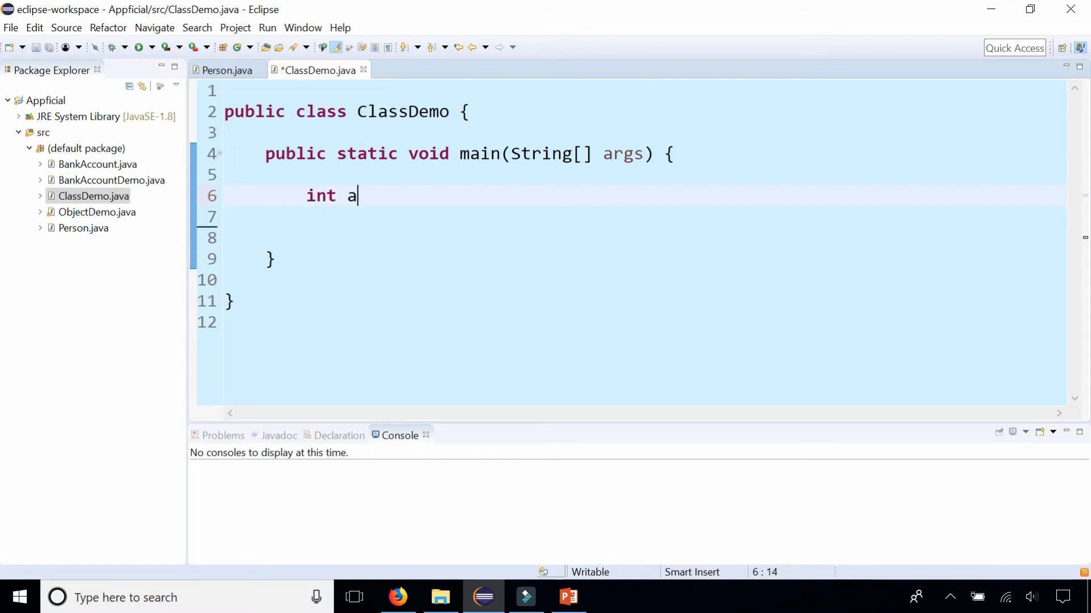
text(ge;)
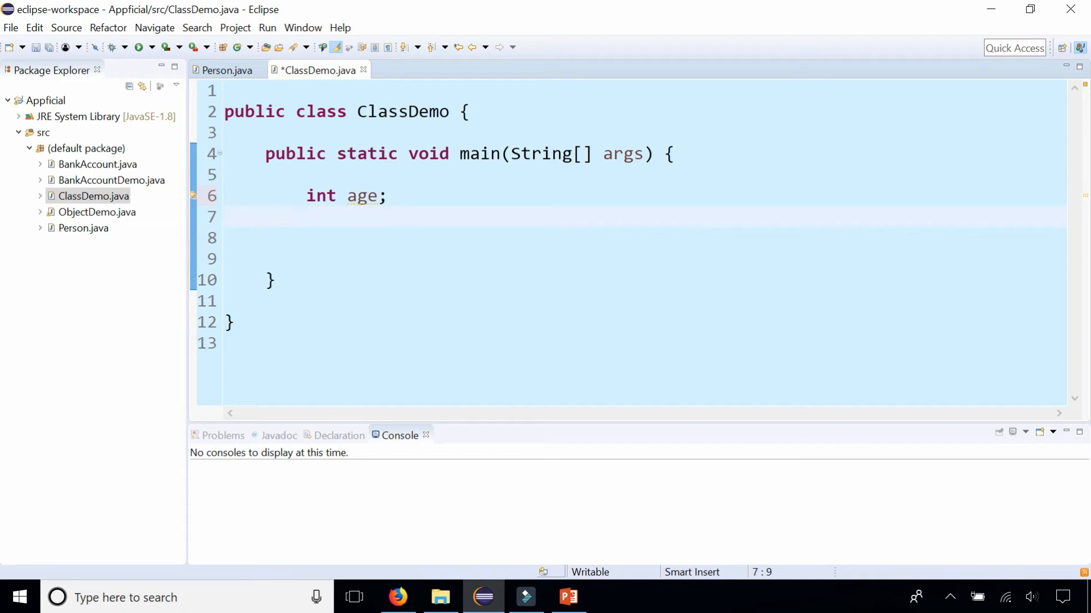
text(double)
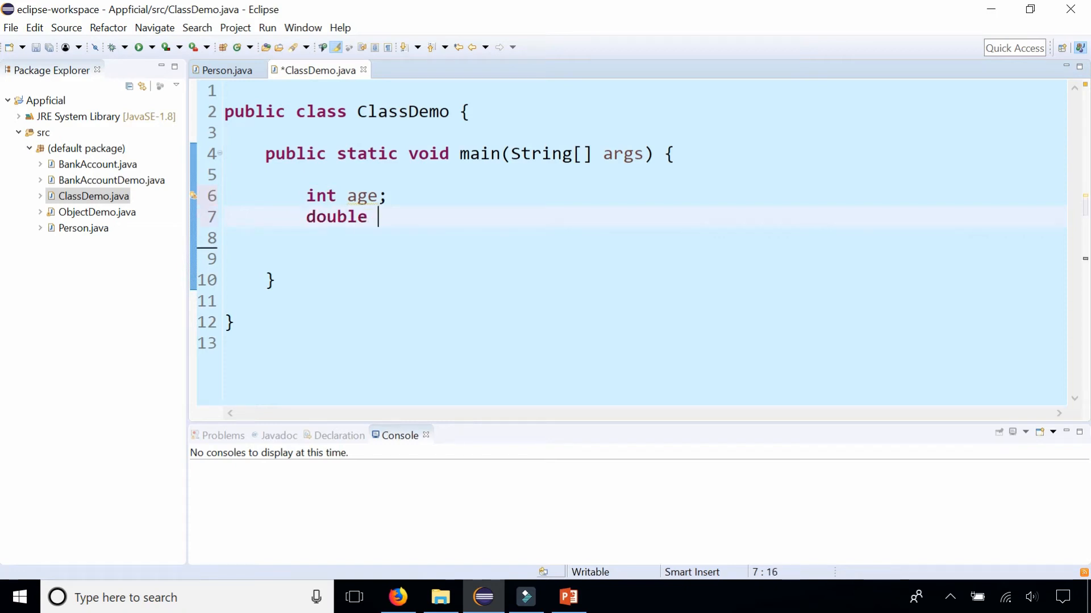
text(price;)
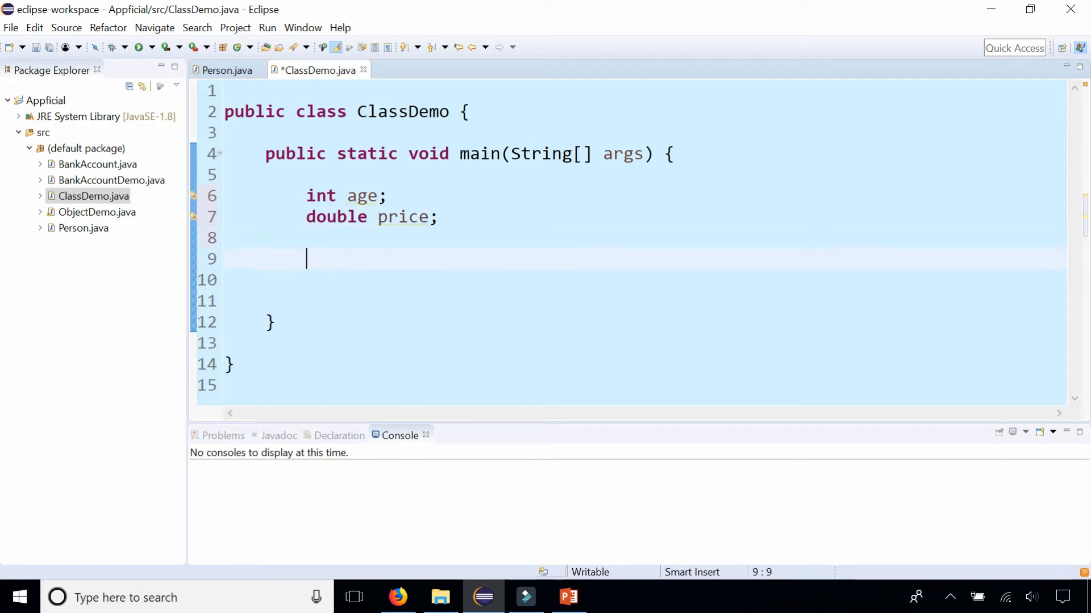
Assign age = 20 and price = 34.95, removing a mistyped 'age.' line
text(ag)
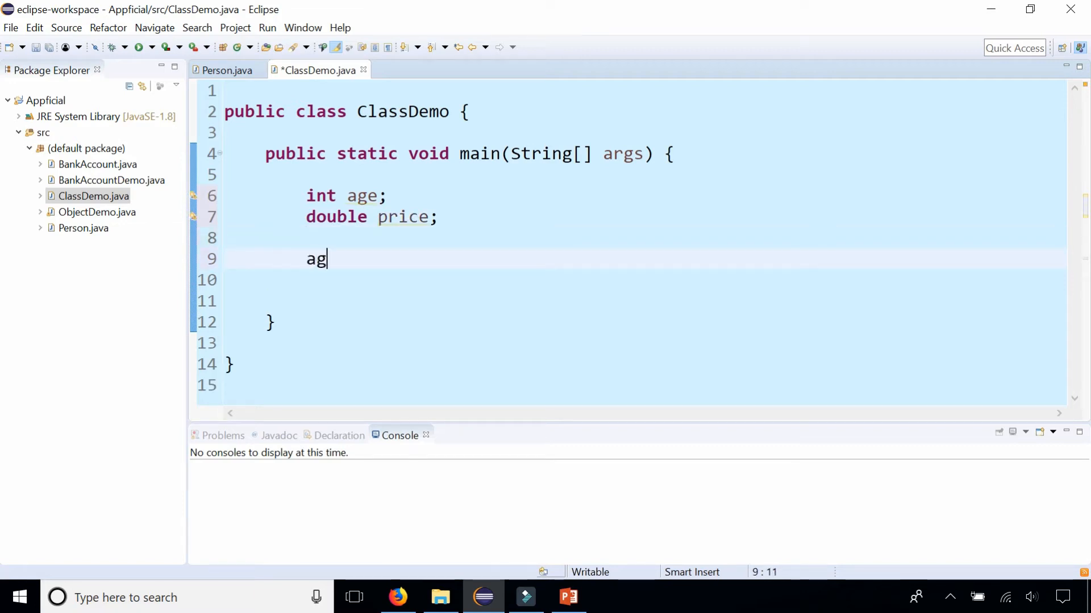
text(e.)
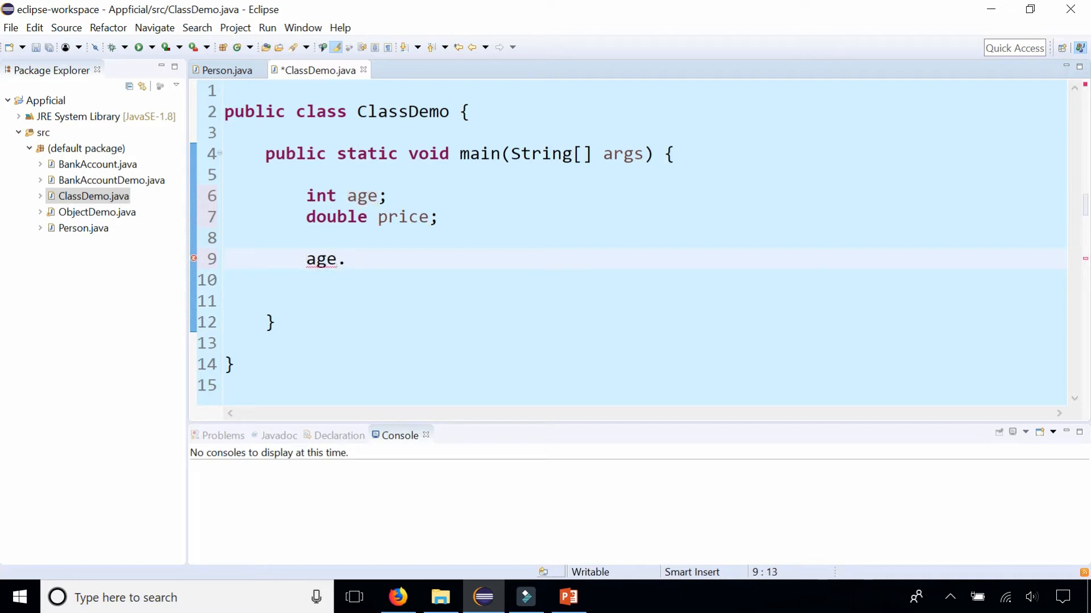
key(BackSpace)
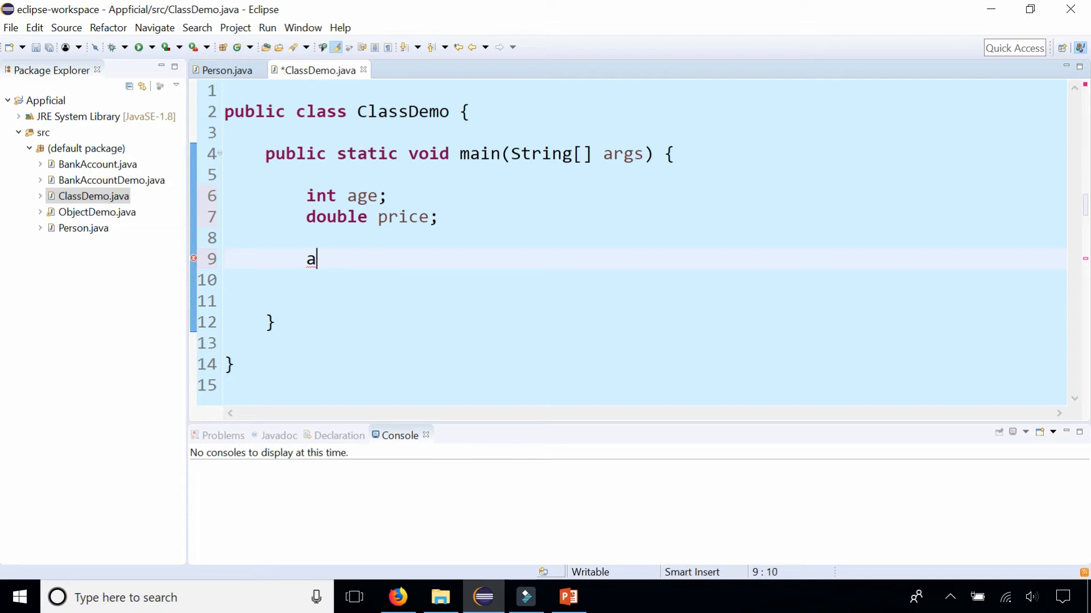
key(BackSpace)
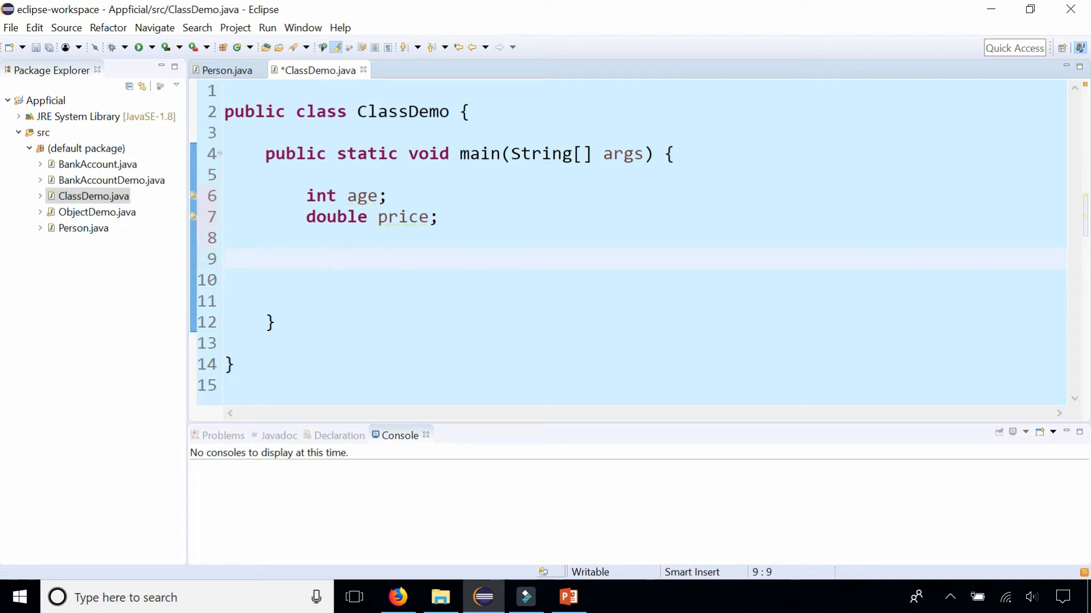
text(age)
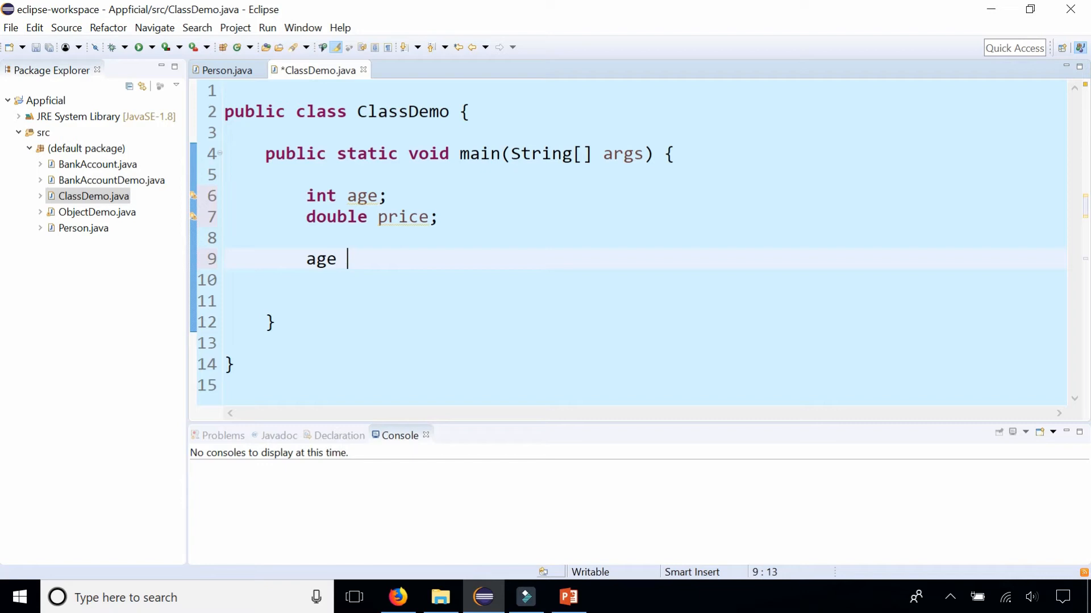
text(= 20;)
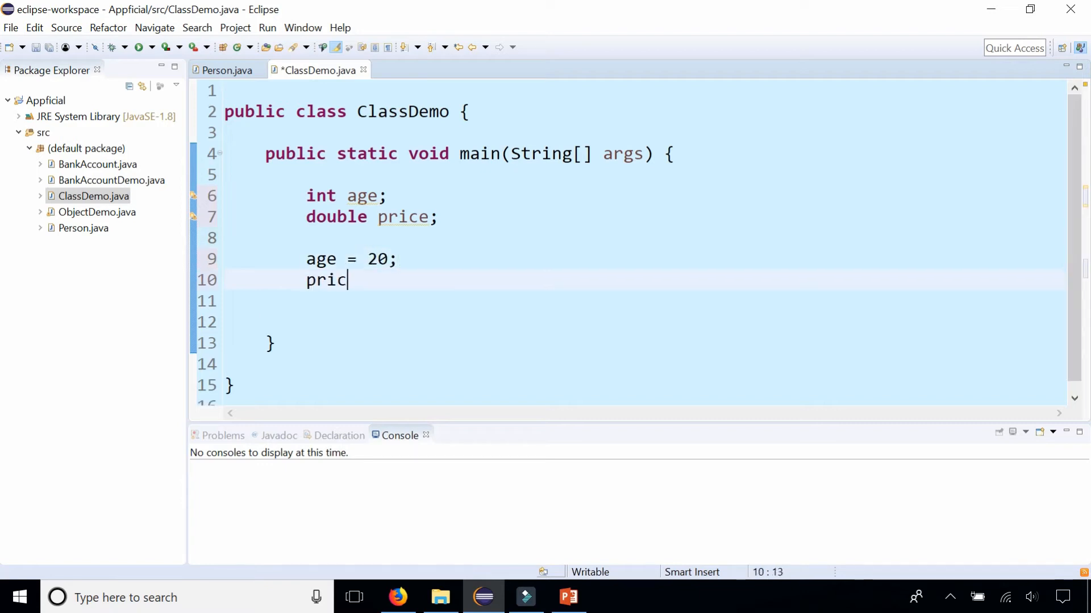
text(e = 34.)
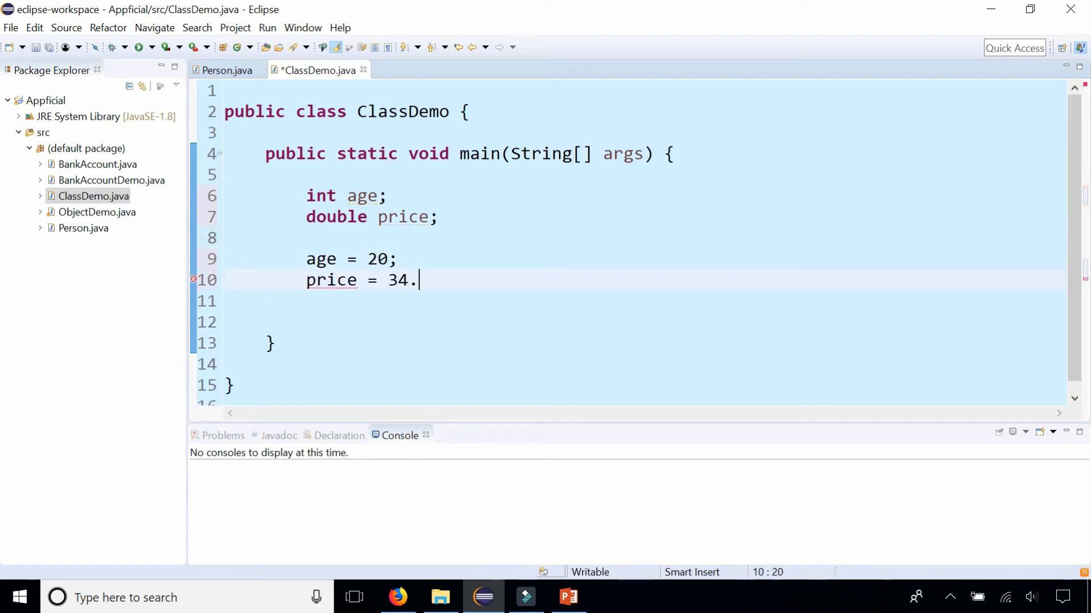
text(95;)
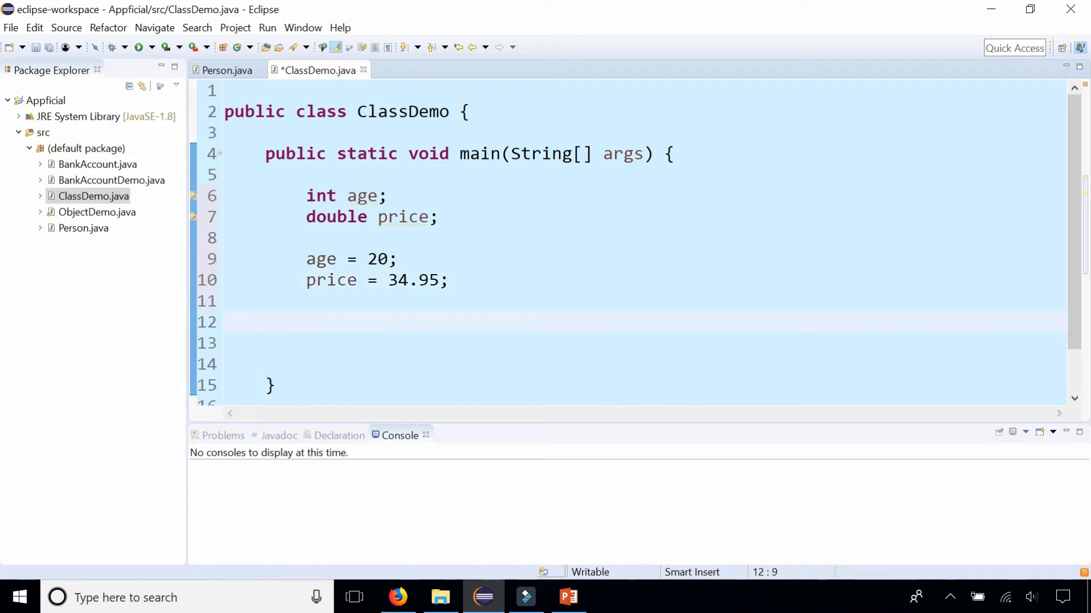
Add String name = "james"; below the double price declaration
click(307, 322)
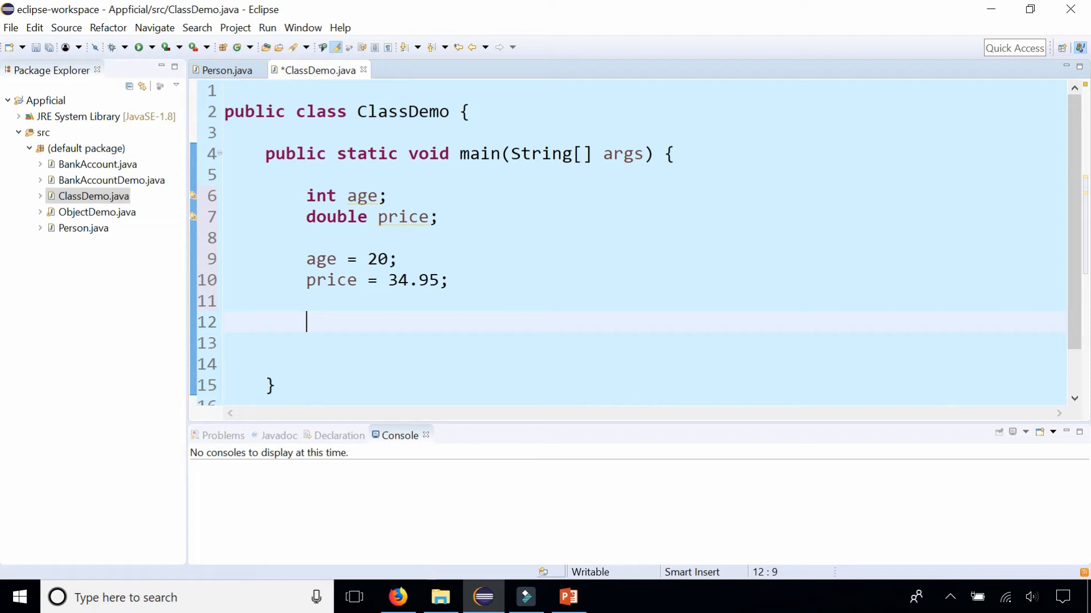
text(String name =)
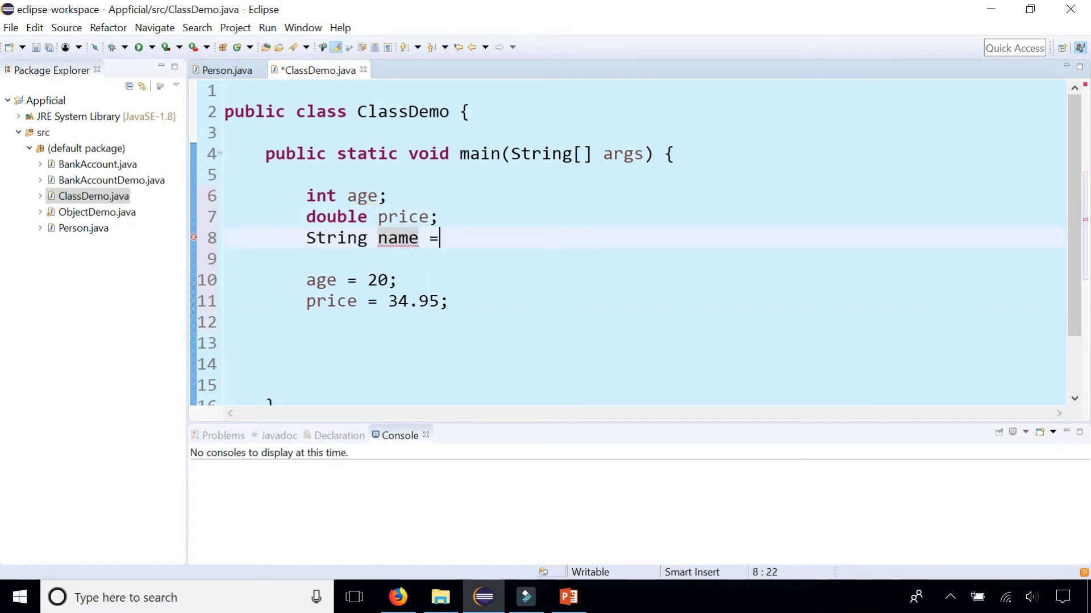
text("jame")
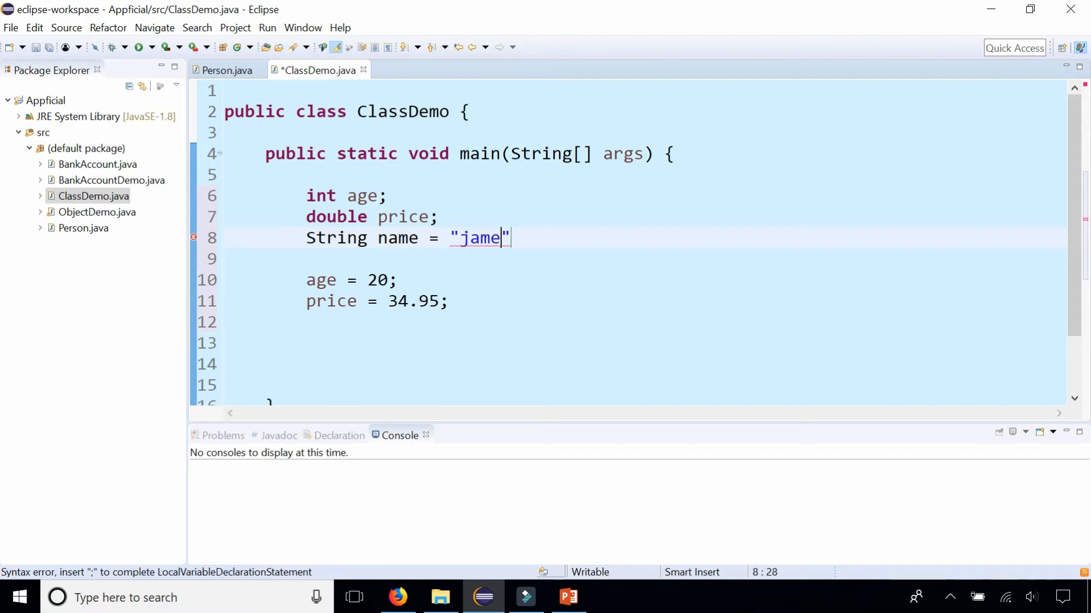
text(s;)
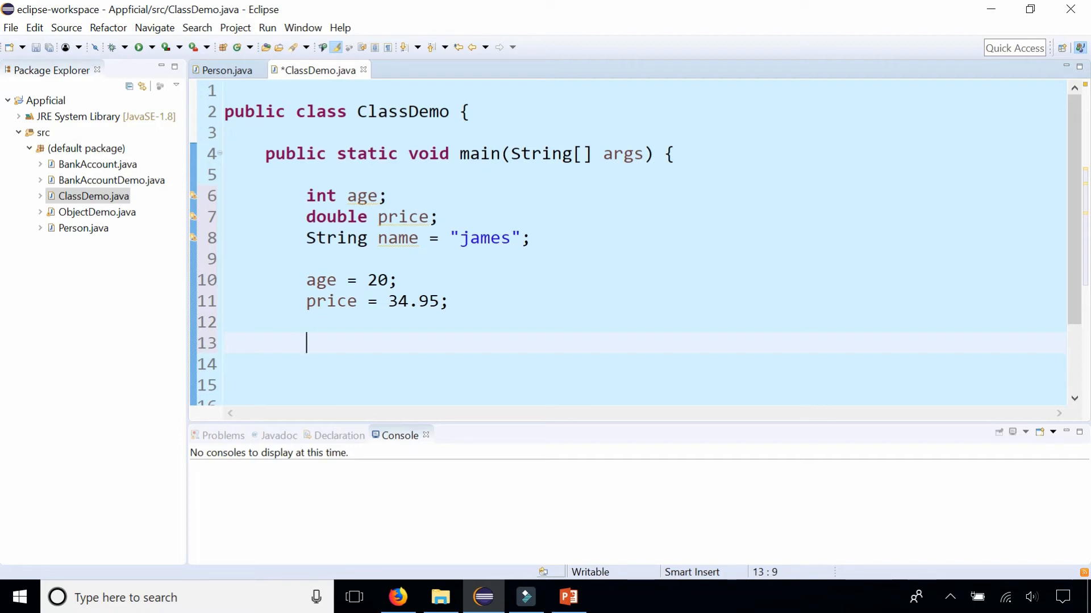
Type name. to browse the String method proposals from content assist
text(name.)
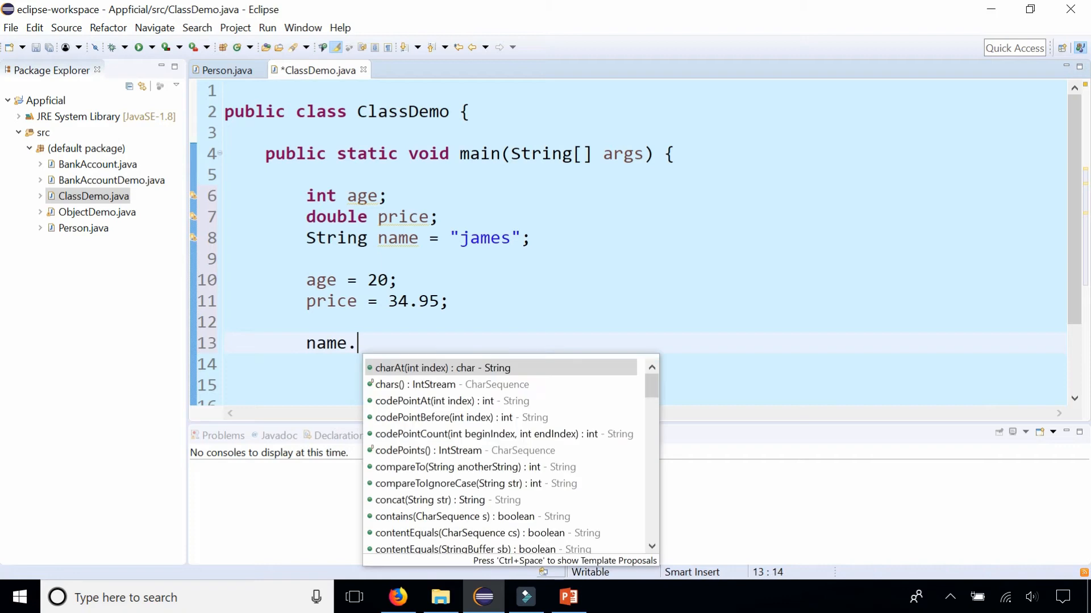
mouse_move(440, 367)
text(s)
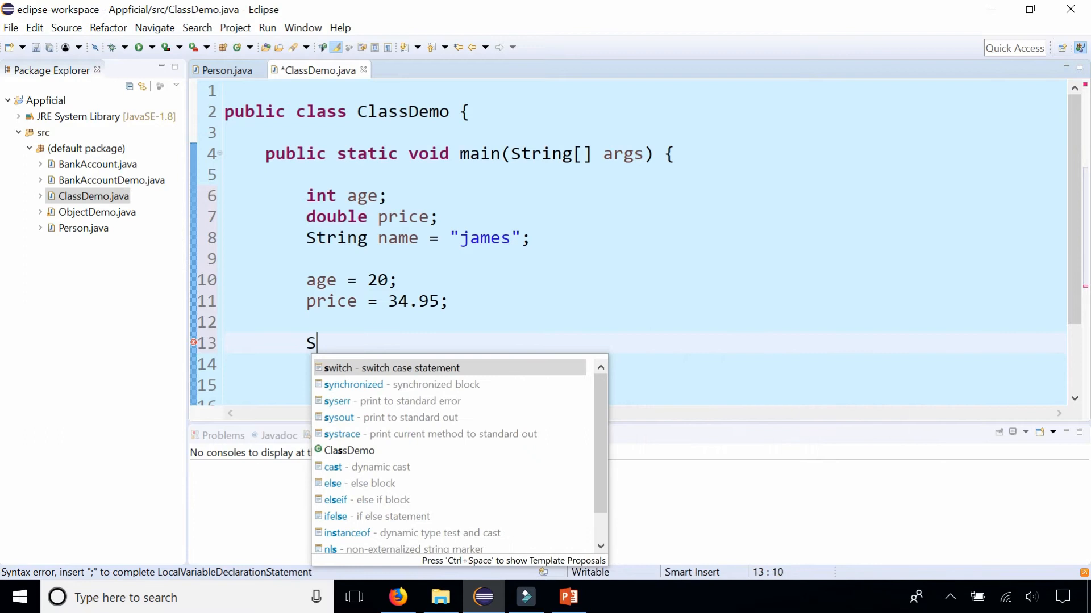
Add System.out.println(name.length()); and run ClassDemo, printing 5
text(ystem.out.println)
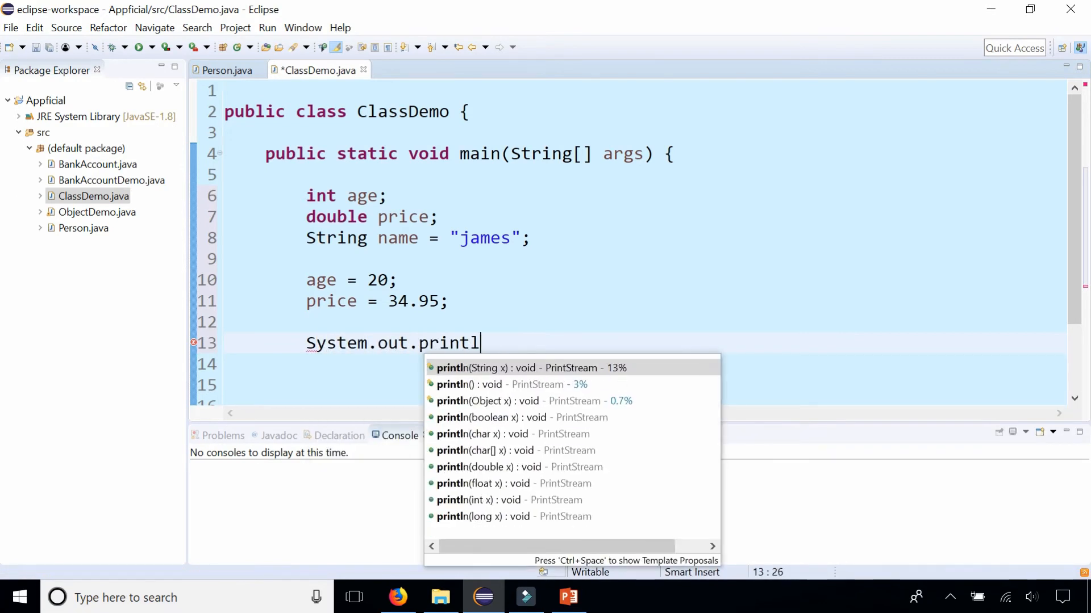
click(526, 367)
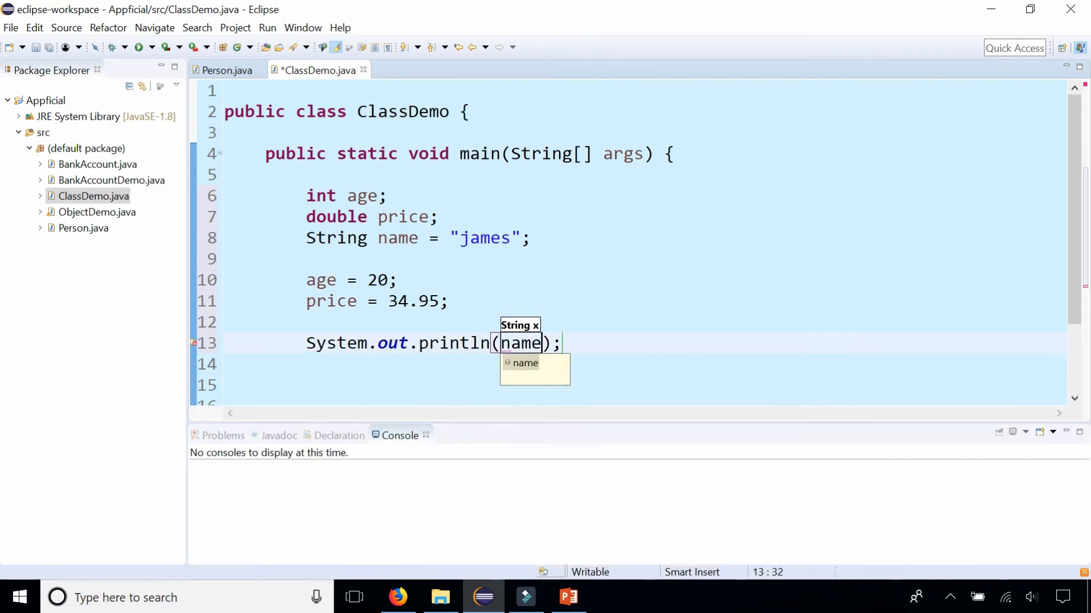
text(.)
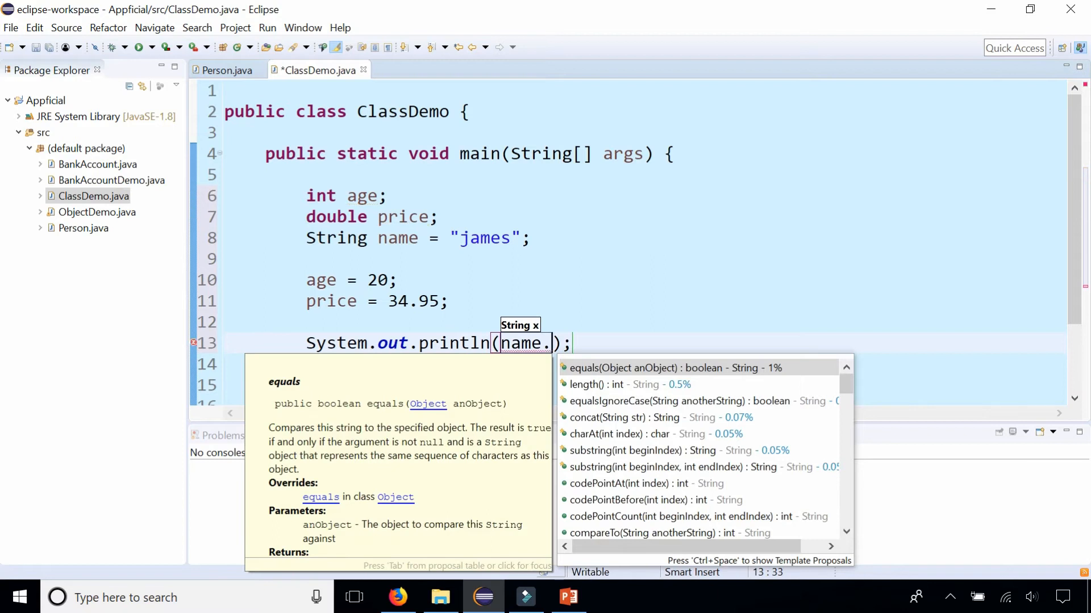
key(Down)
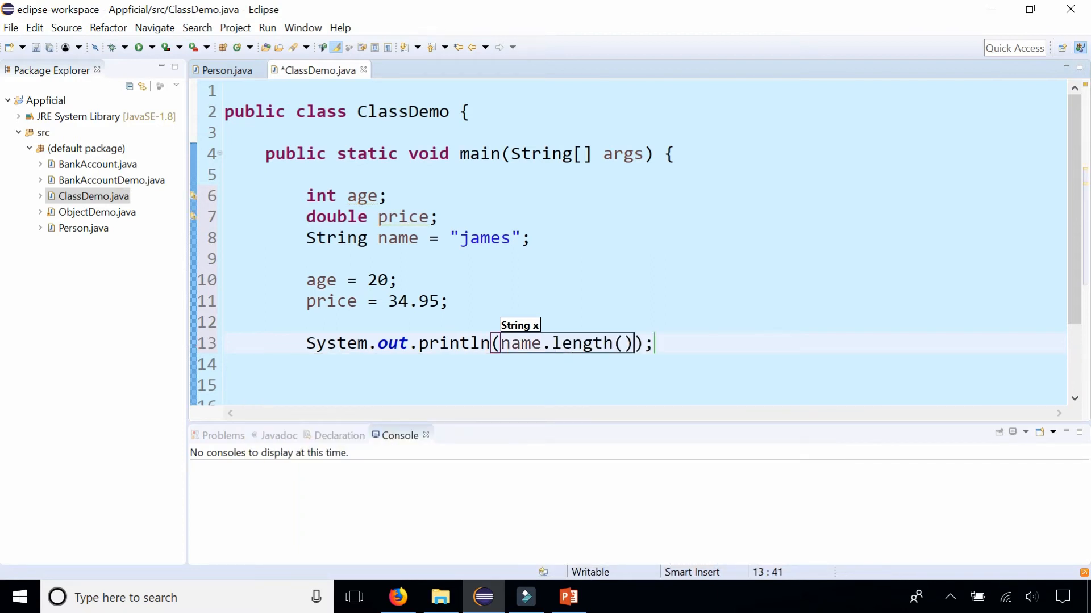
click(142, 46)
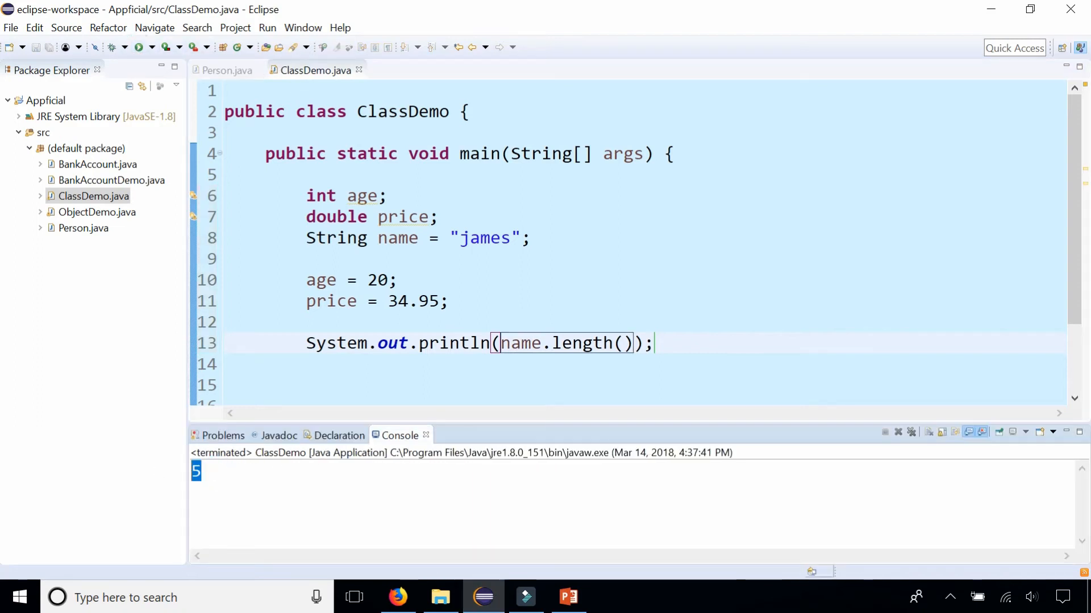
Print name.toUpperCase() instead, save and run to get JAMES, then view Person.java
key(BackSpace)
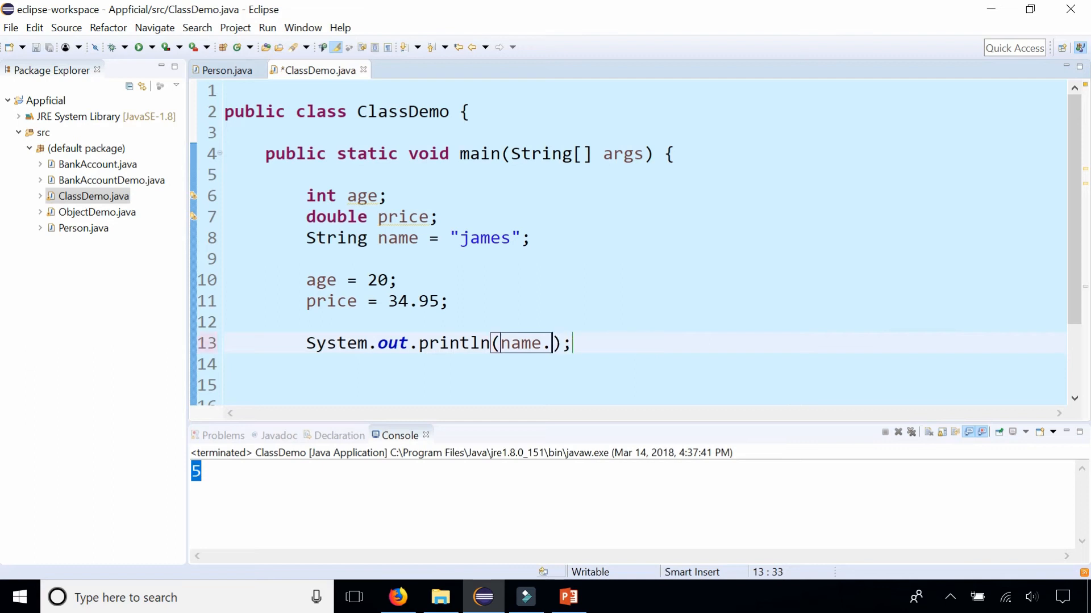
text(toUpperCase()
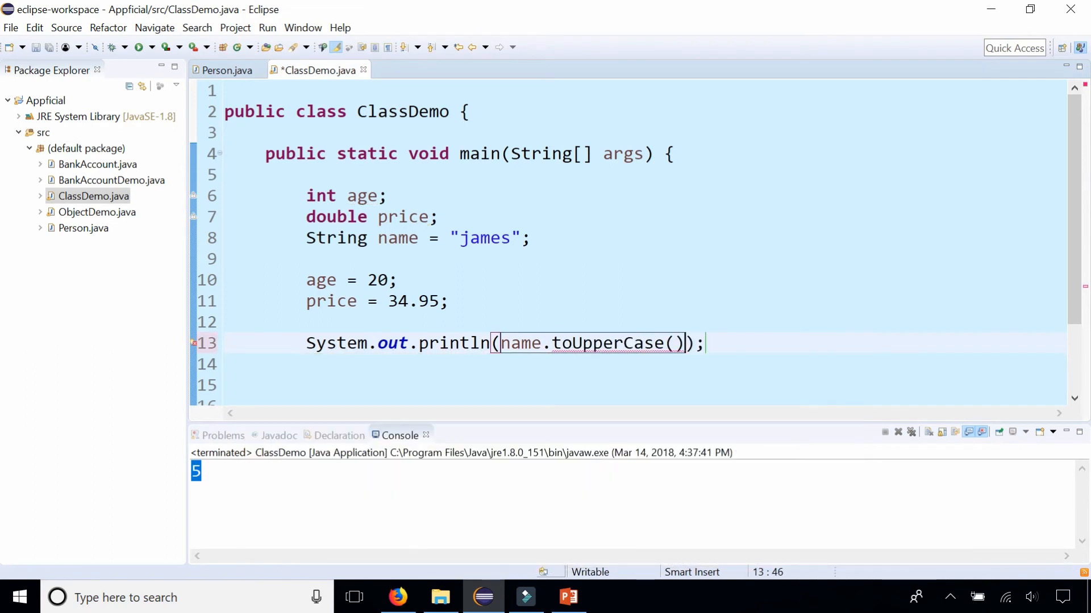
click(137, 47)
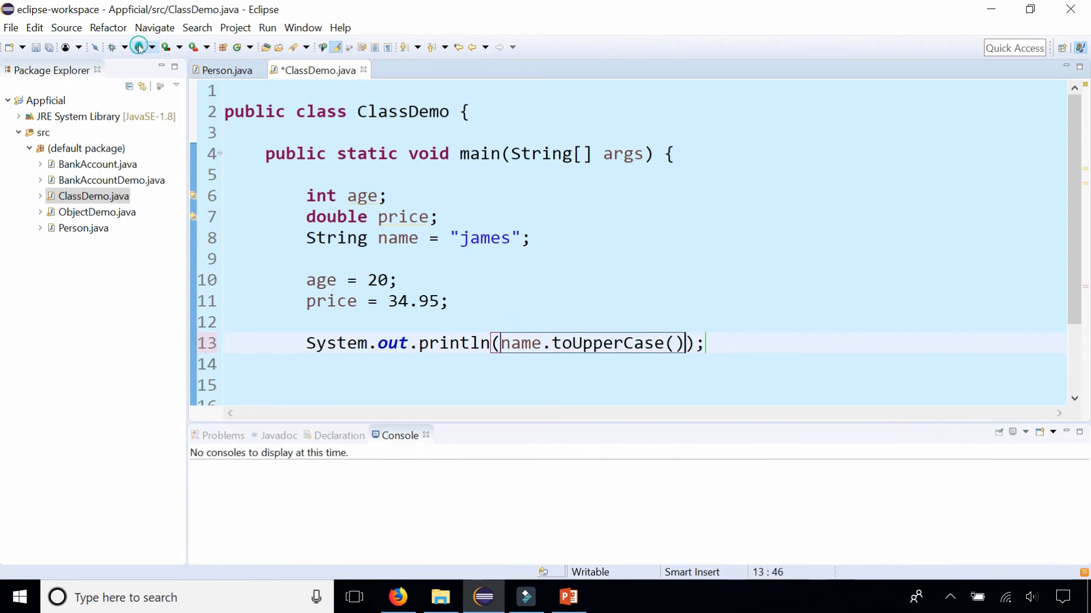
click(139, 47)
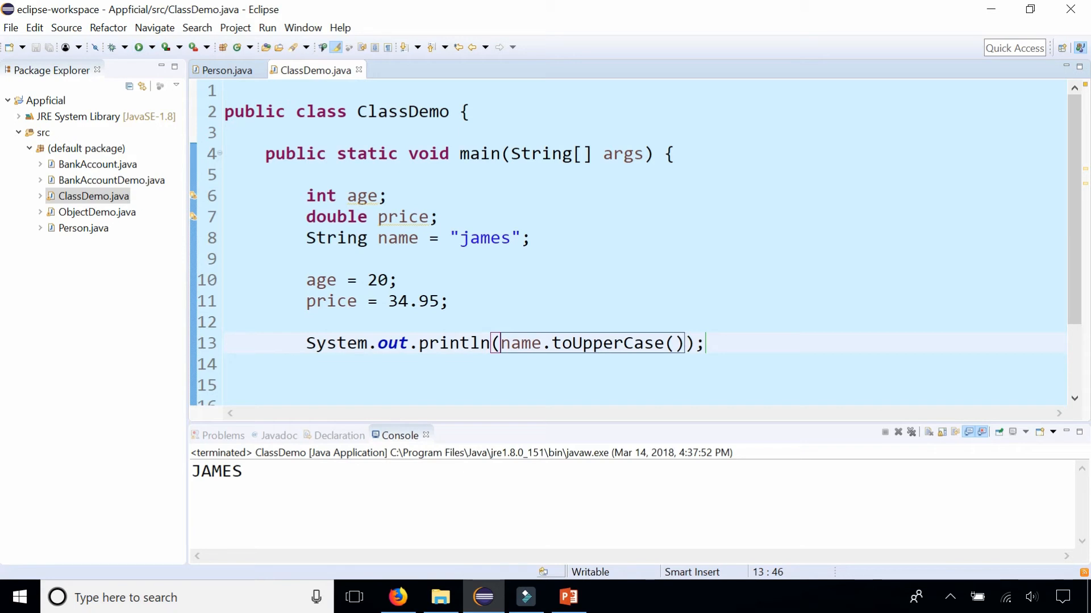
click(226, 69)
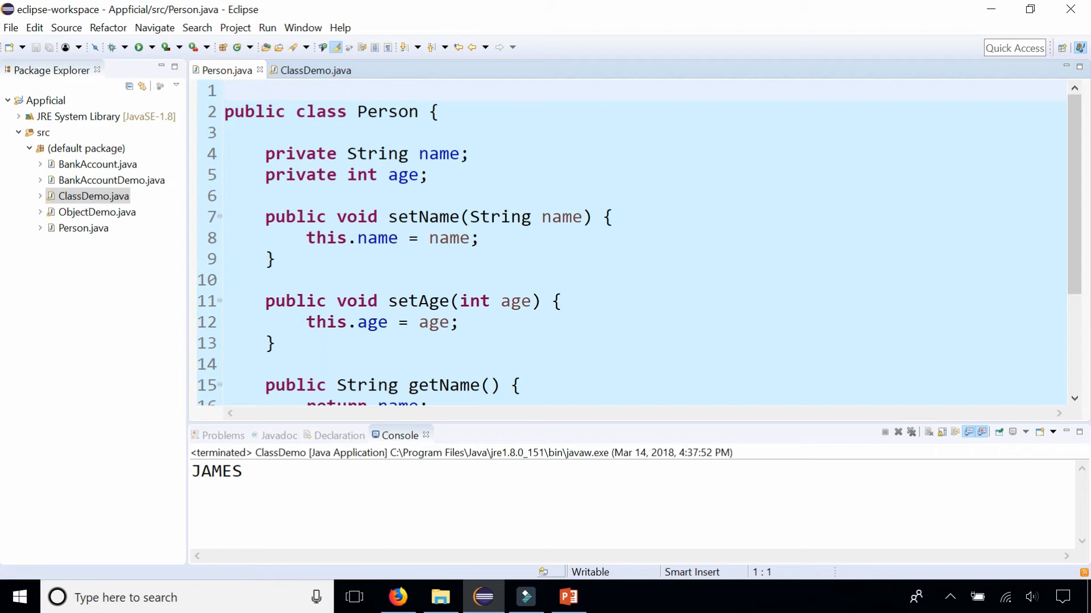
Review the setAge method in Person.java, then return to ClassDemo.java
drag(264, 153, 430, 174)
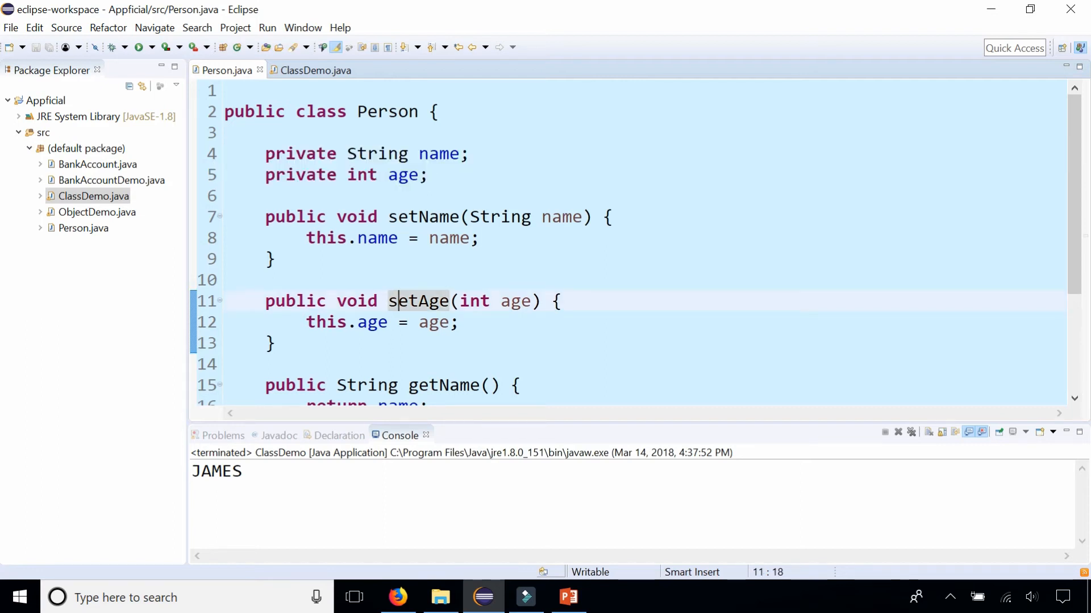
click(314, 71)
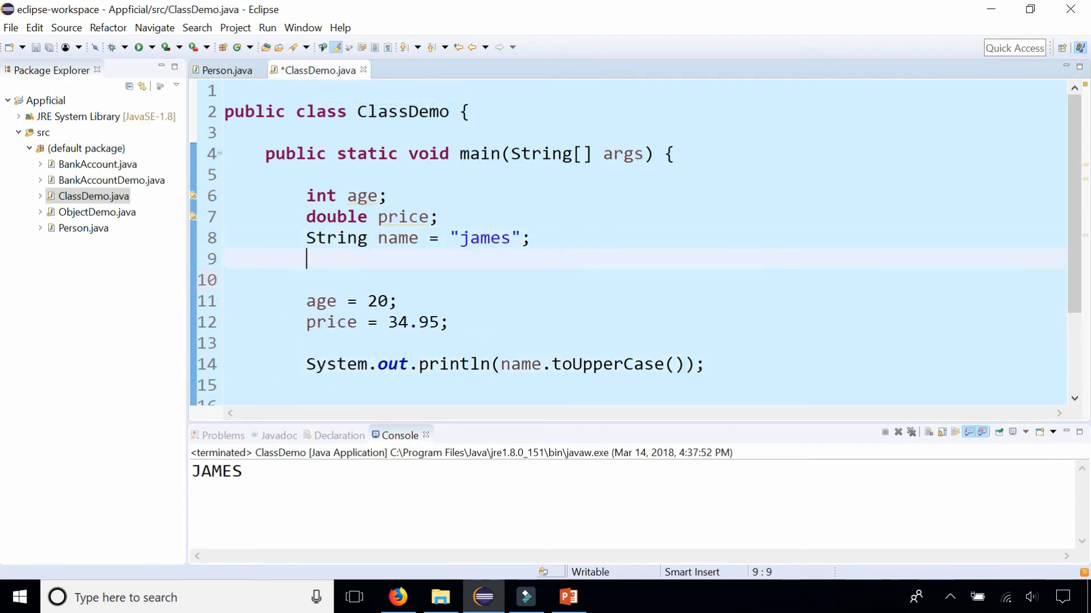
Add Person a = new Person(); and insert a blank line above it
text(Person)
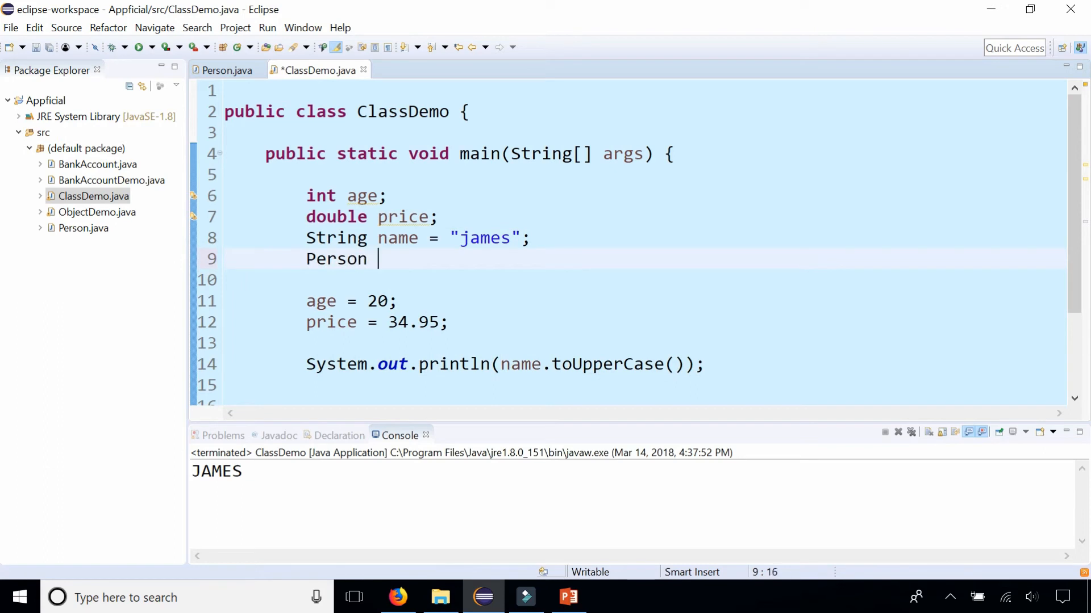
text(a =)
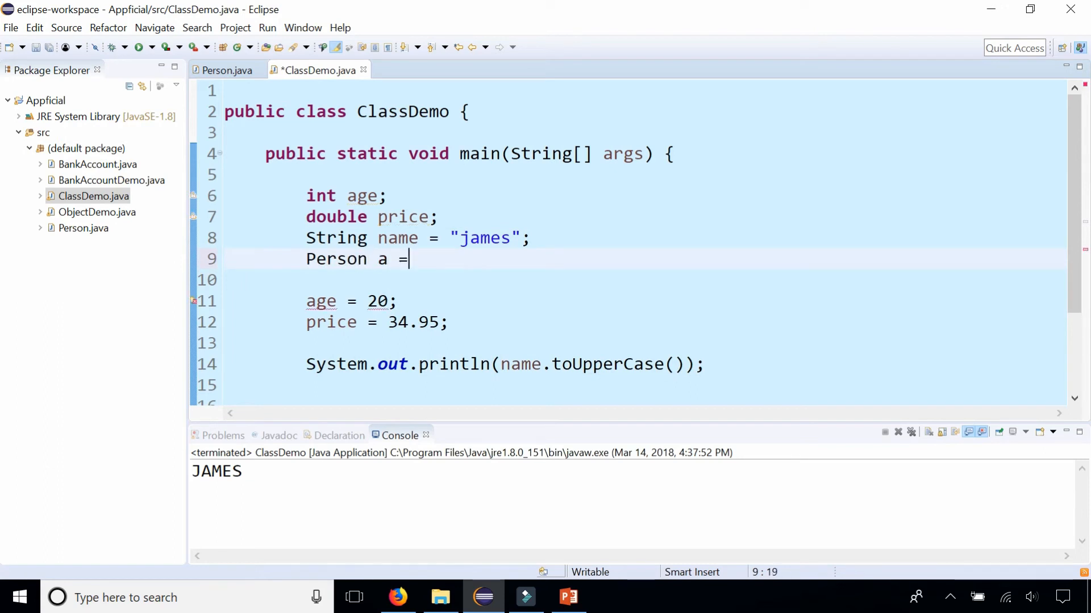
text(new Person();)
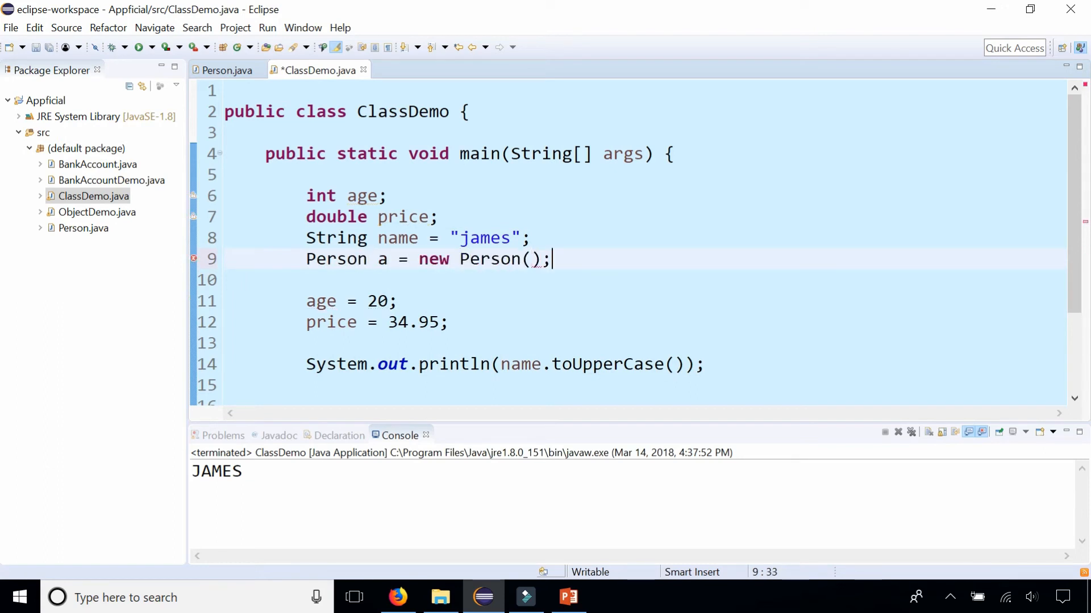
click(431, 259)
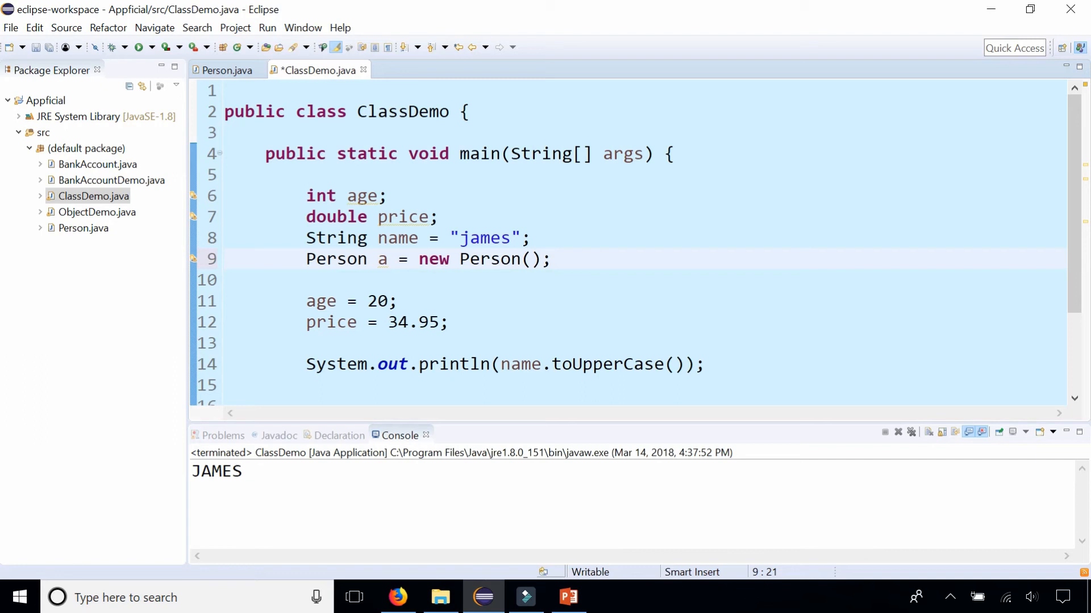
click(428, 259)
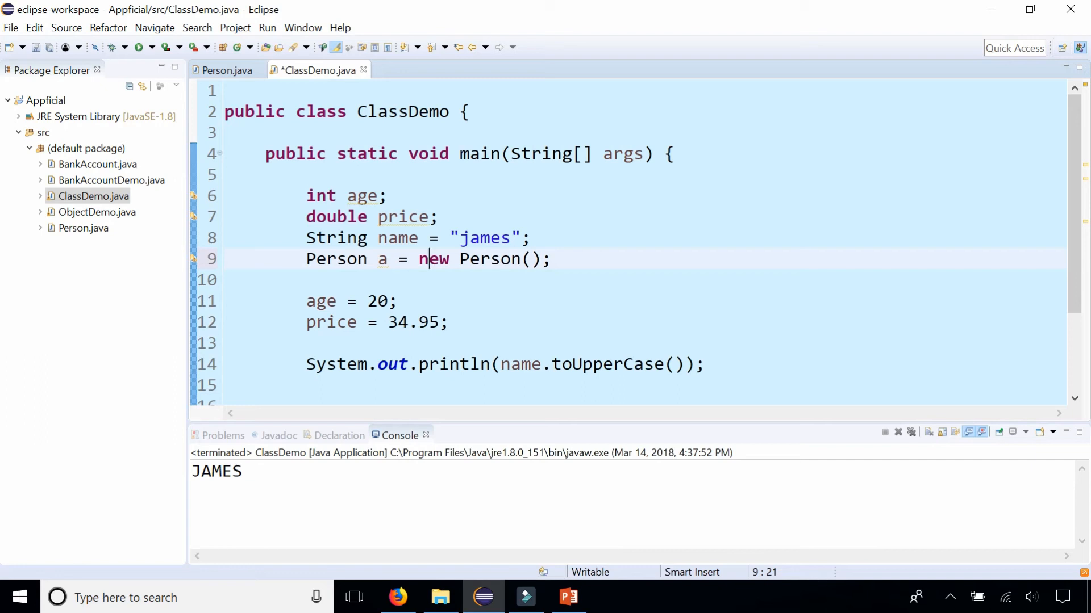
key(Enter)
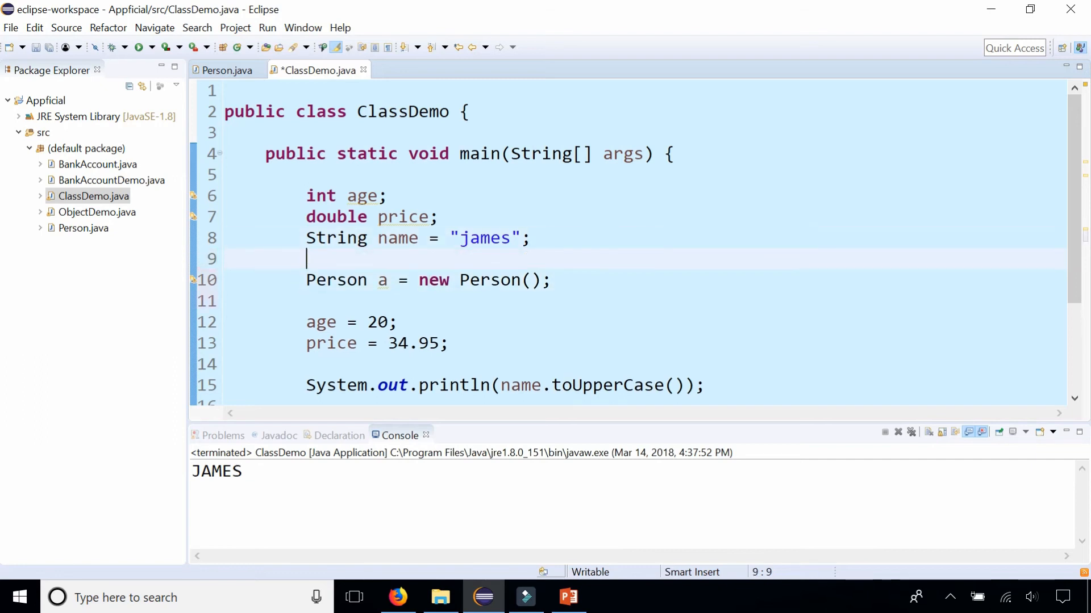
Rewrite the name declaration as String name = new String("james");
text(String)
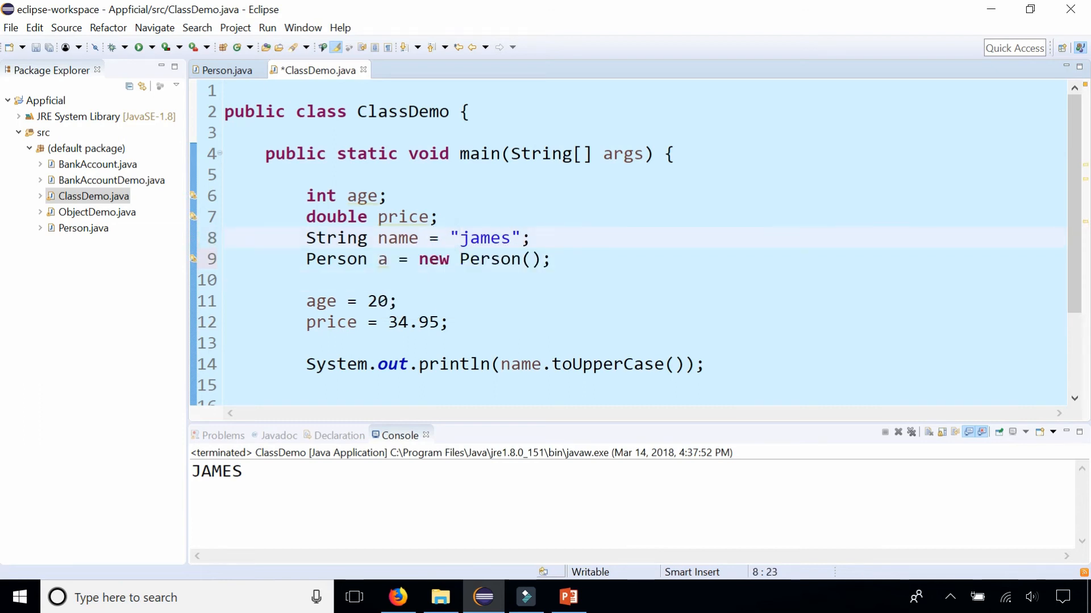
text(new String()
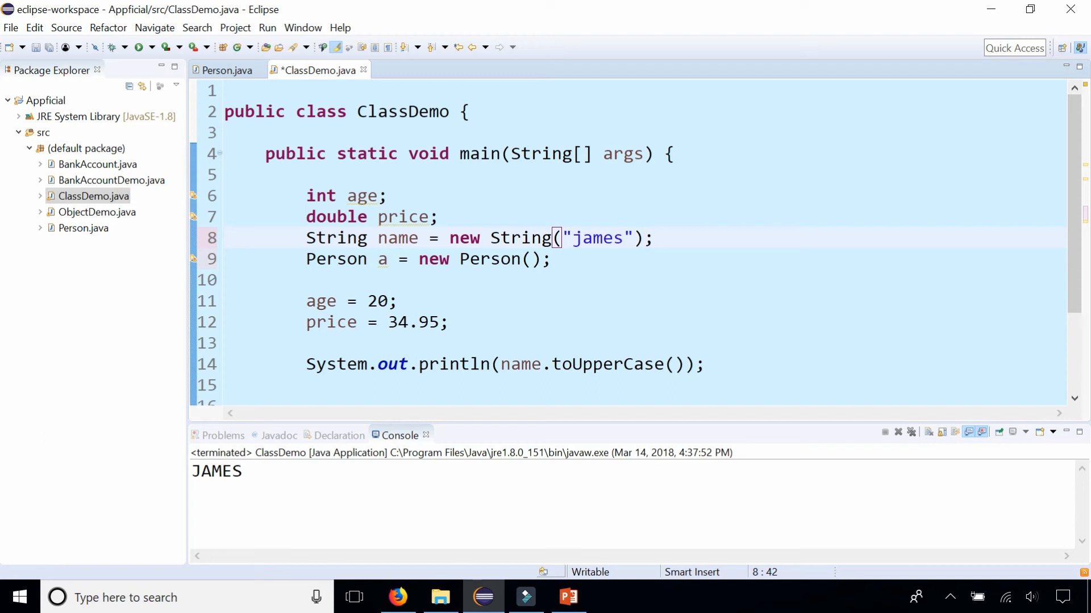
click(639, 238)
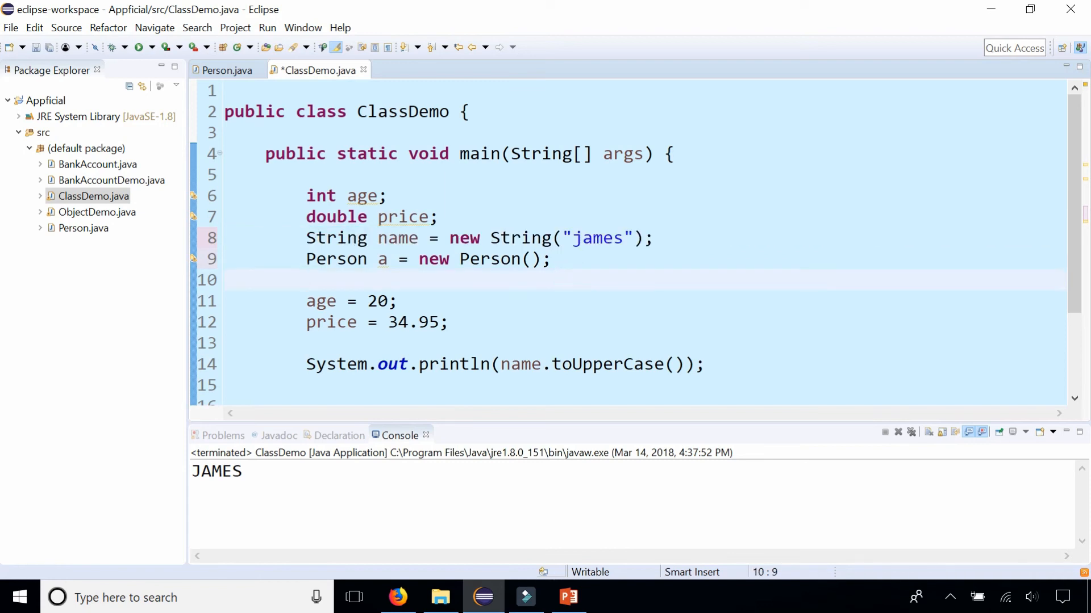
click(306, 279)
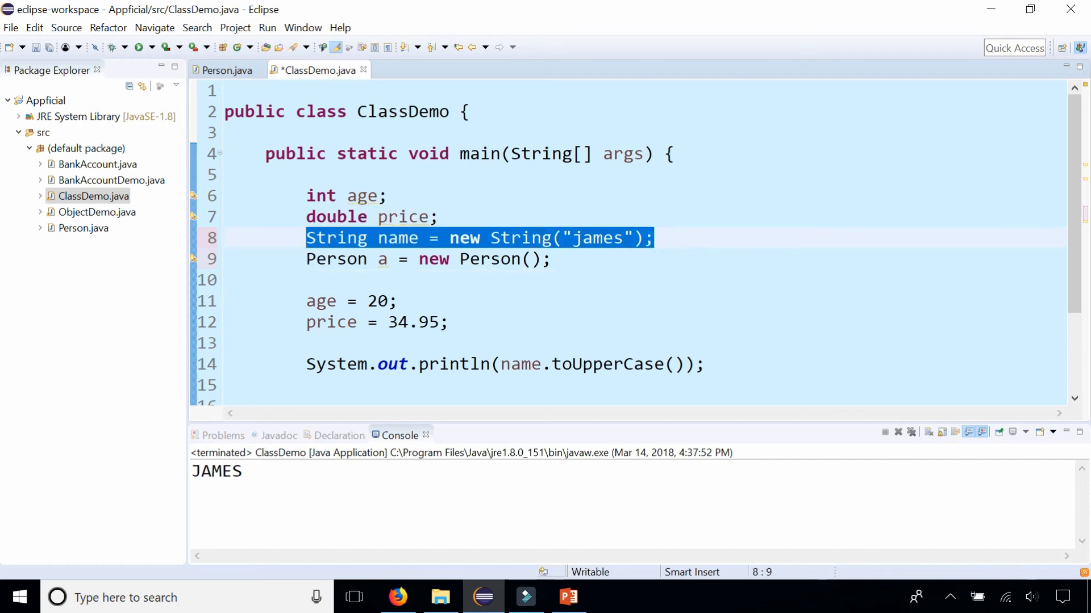
click(652, 238)
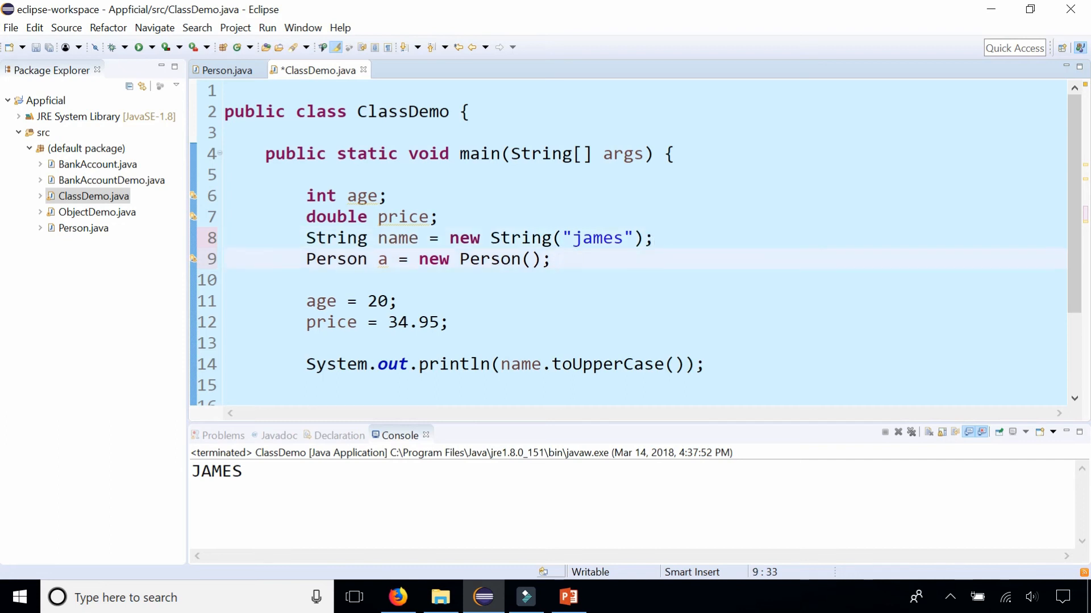
double_click(433, 259)
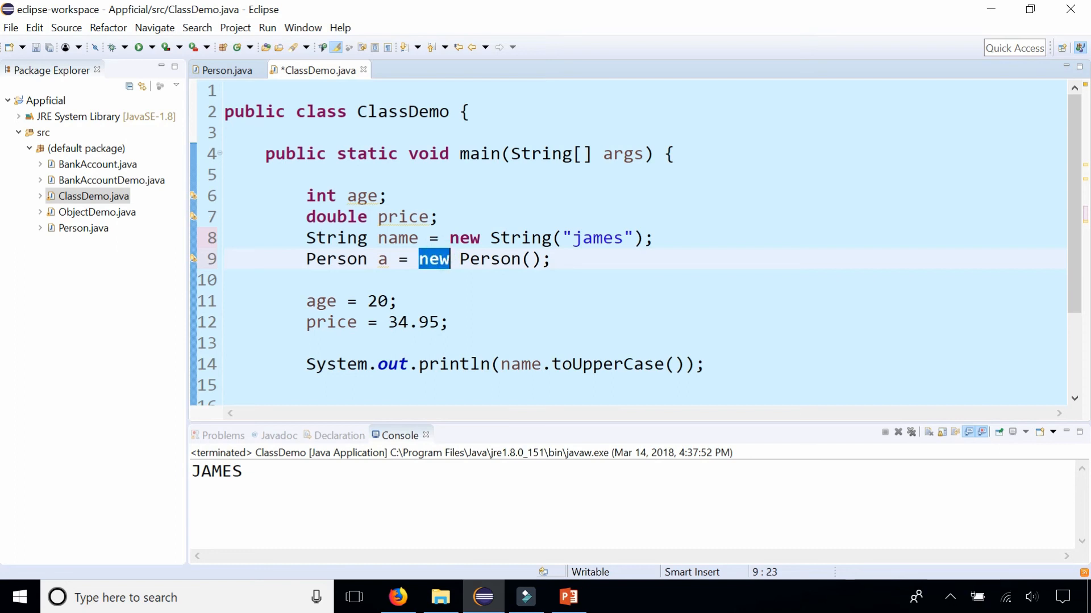
click(388, 259)
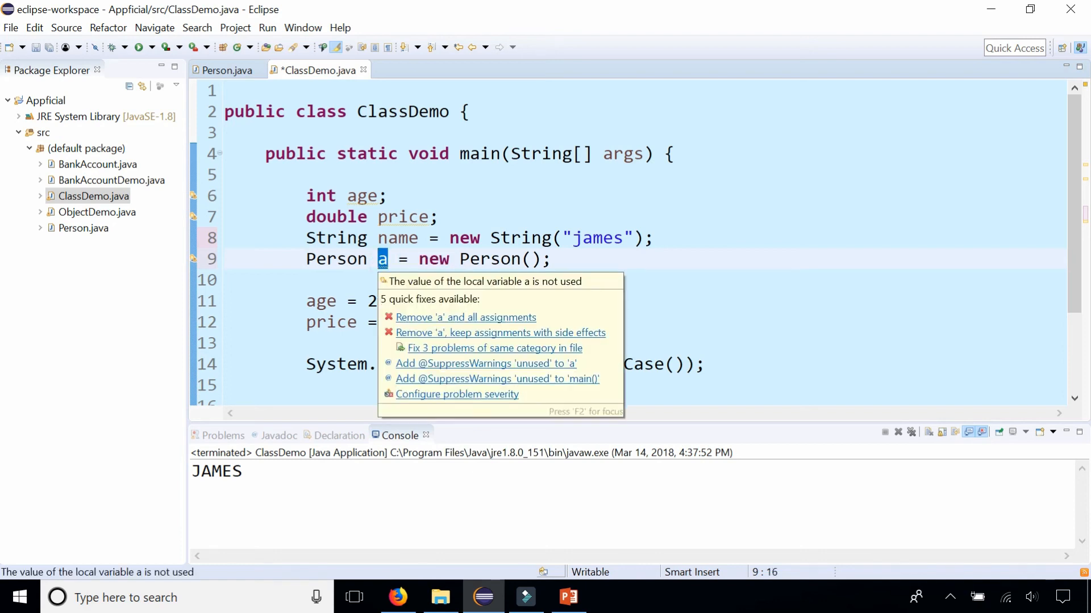
Add a.setAge(20); and System.out.println(a.getAge()); below Person a, then run
click(589, 238)
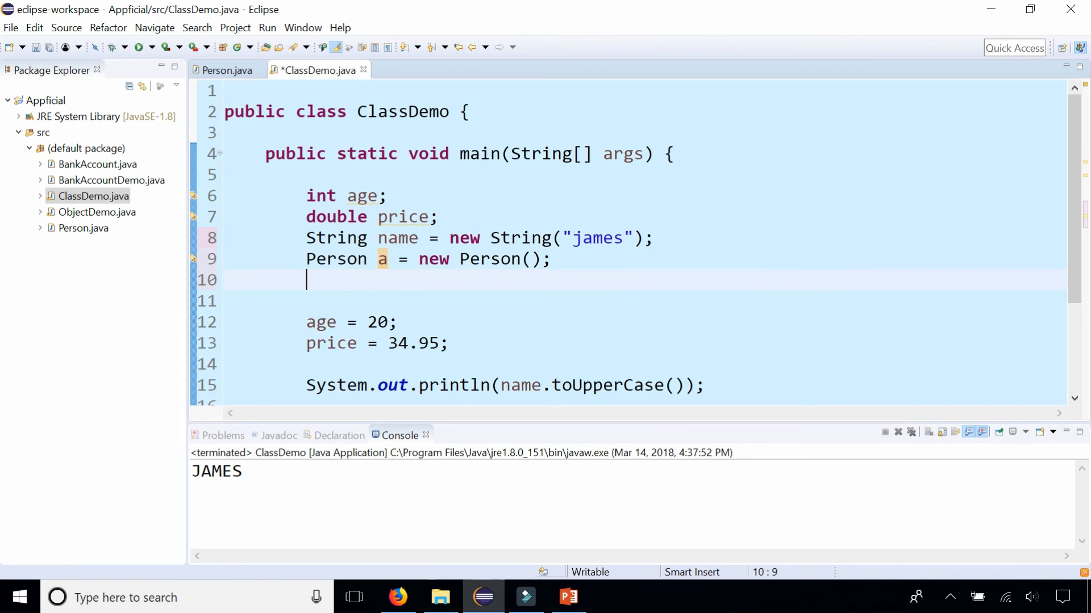
text(a.setAge(20);)
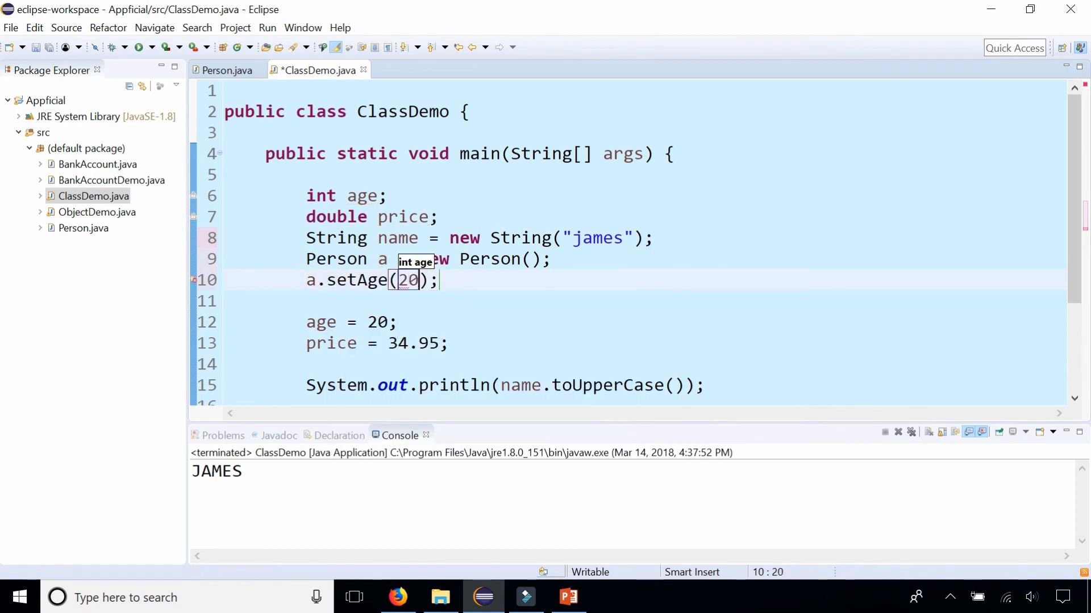
text(S)
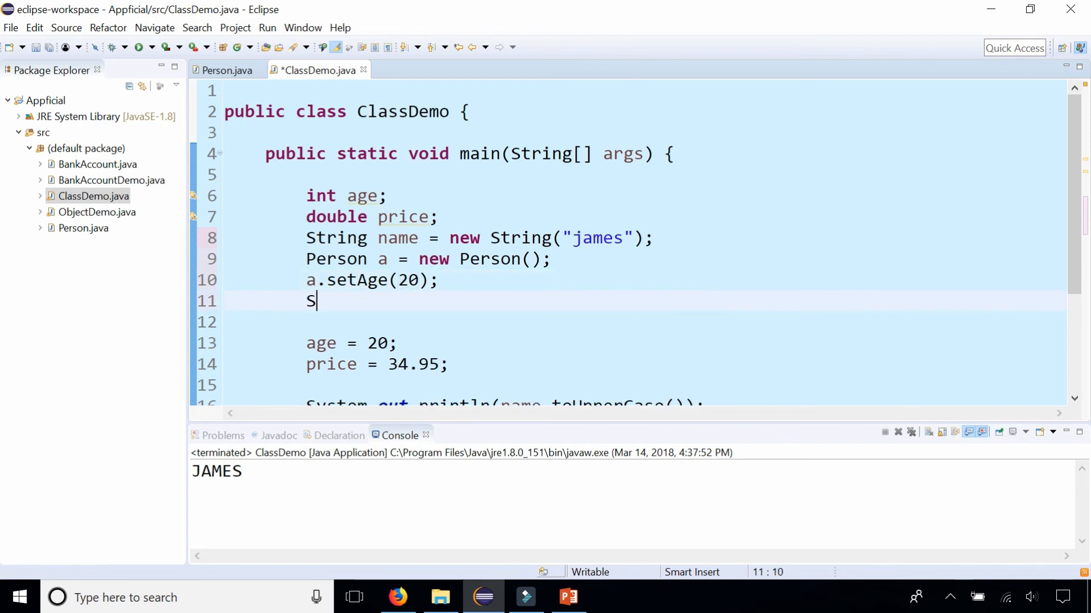
text(ystem.out.println(a.getAge());)
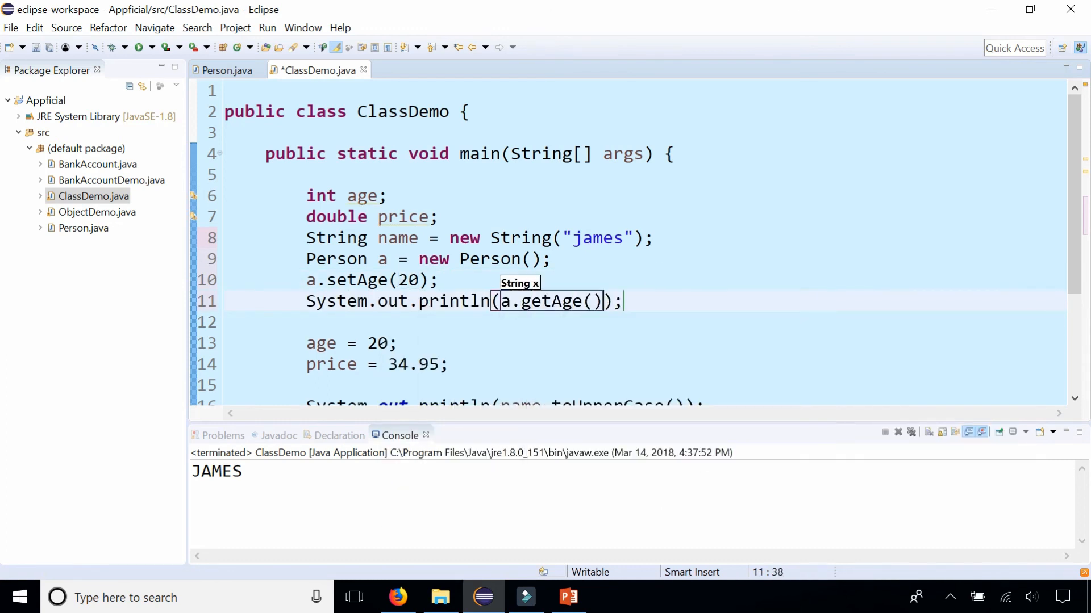
click(137, 47)
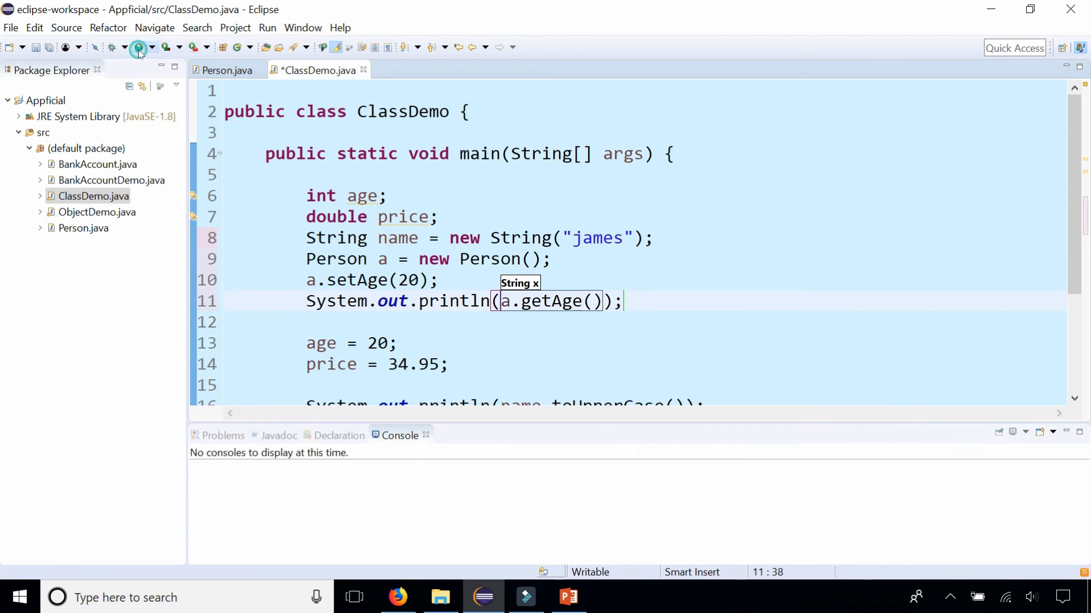
Save and launch to print 20 and JAMES, then start typing String name2 = ""
click(137, 47)
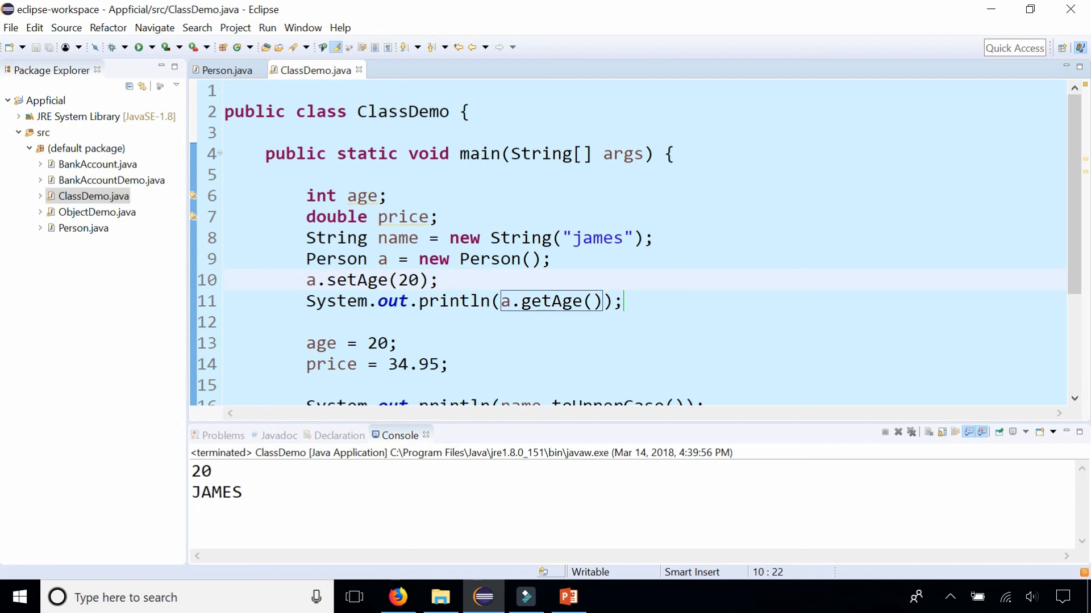
click(439, 259)
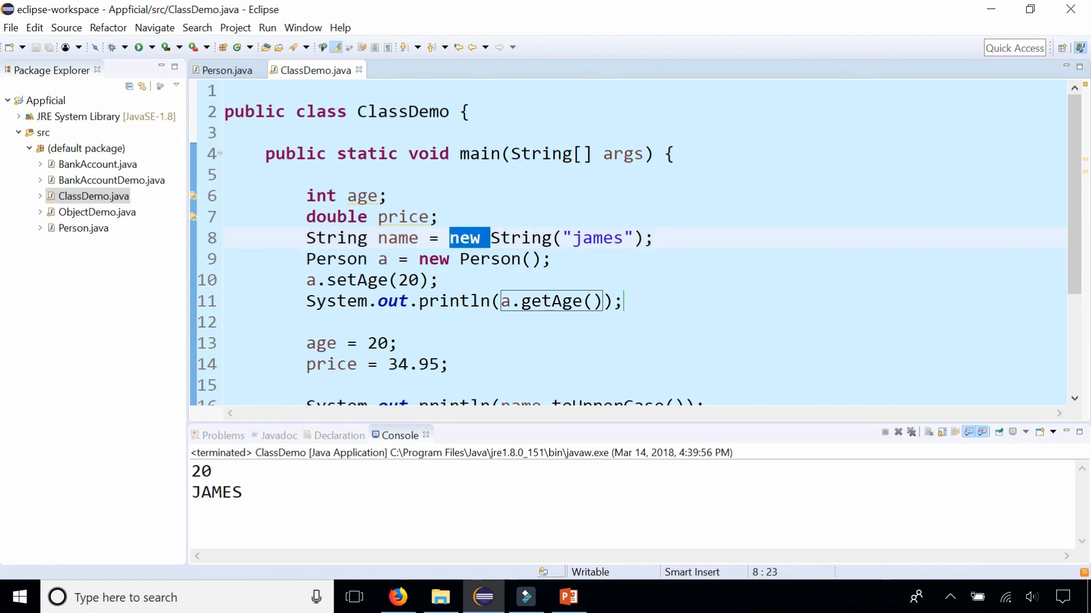
text(String)
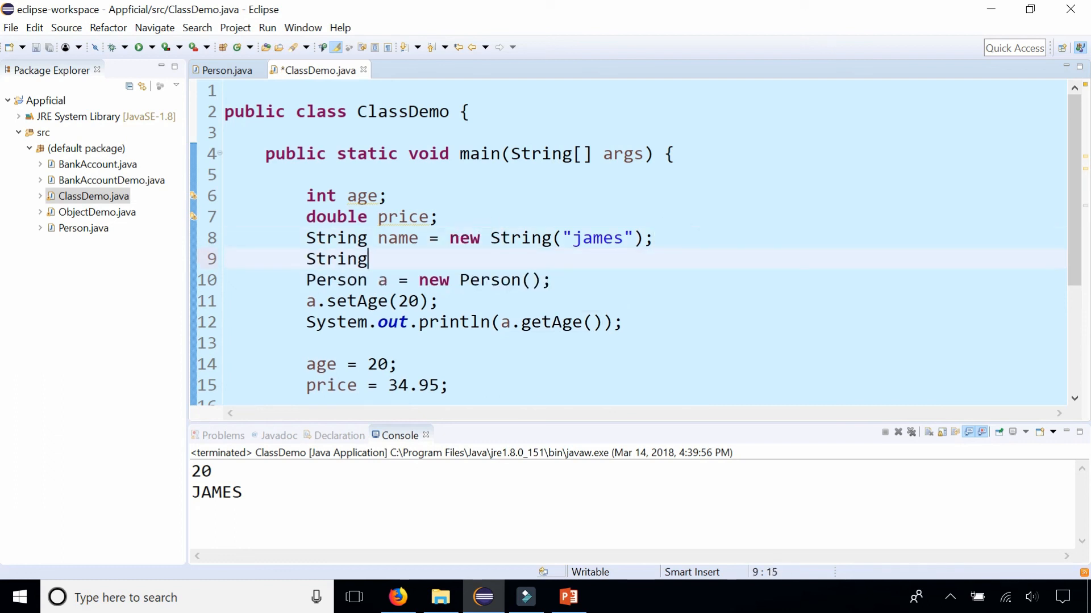
text(name2 = "")
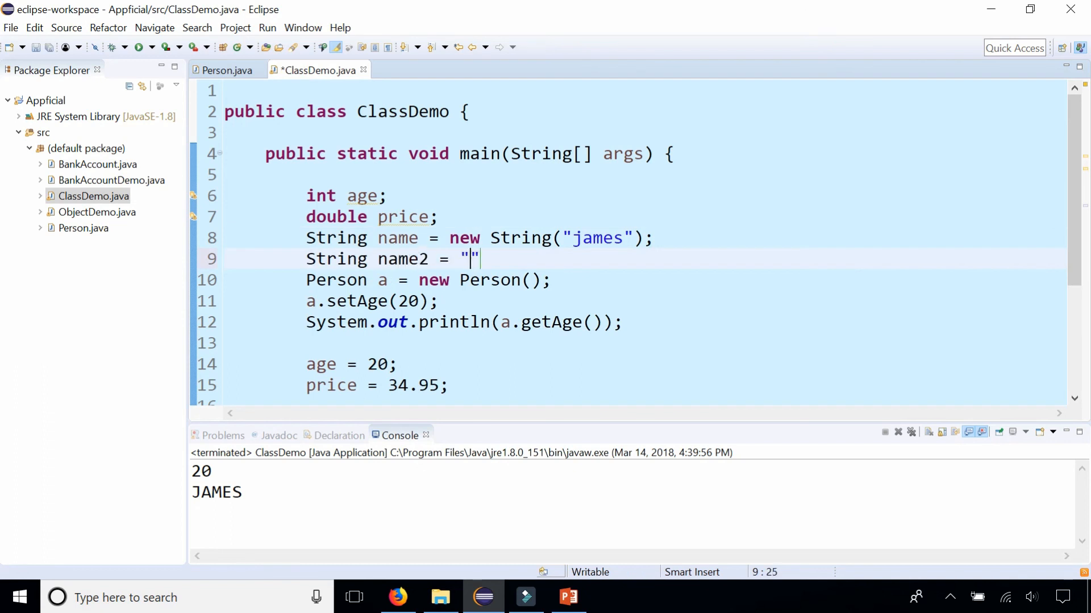